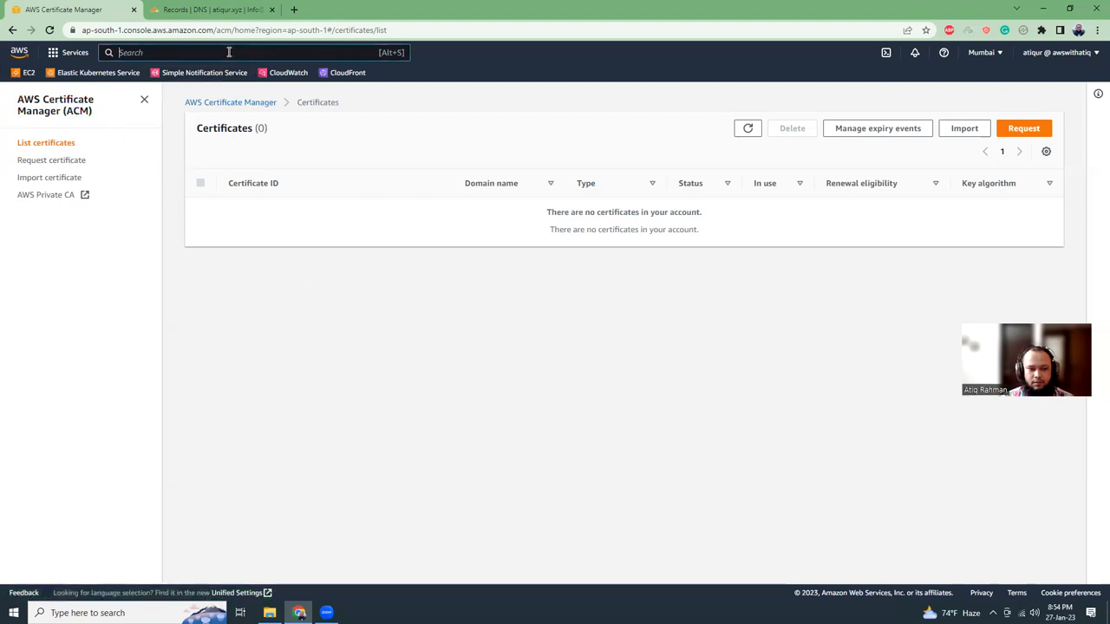
# - From the ACM certificate list, start a new request and continue with the public certificate type
pyautogui.write('cm')
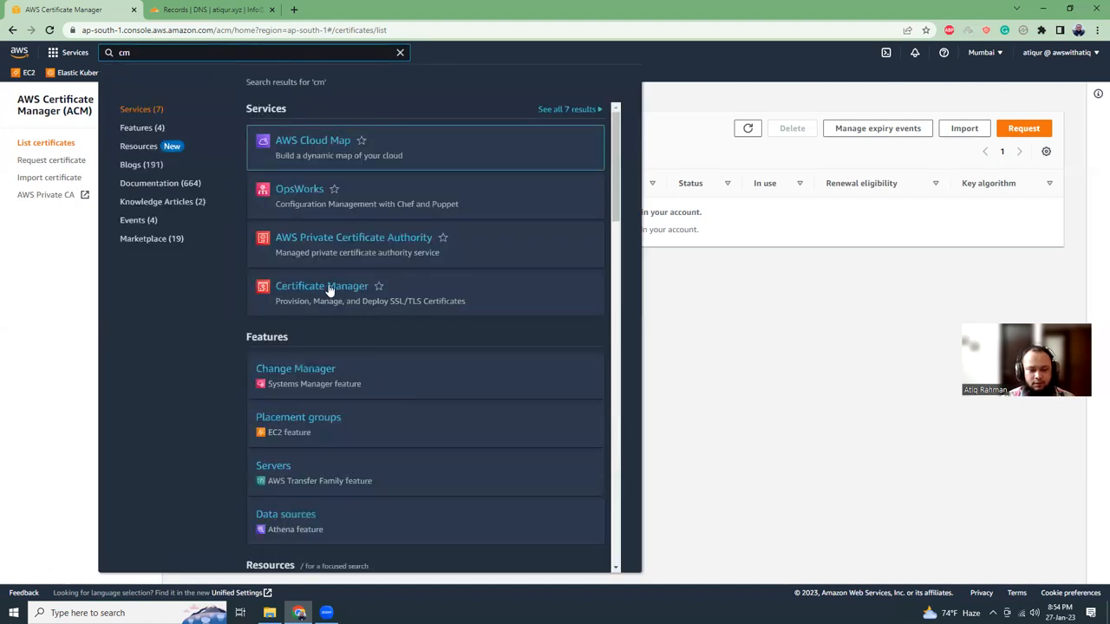
pyautogui.click(322, 284)
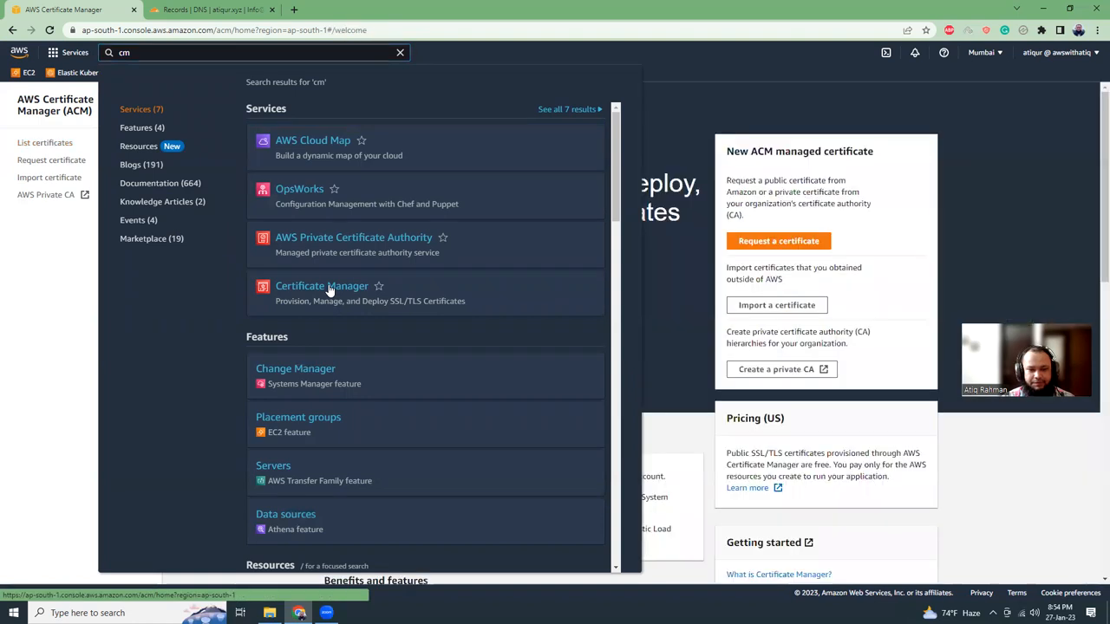
pyautogui.click(323, 284)
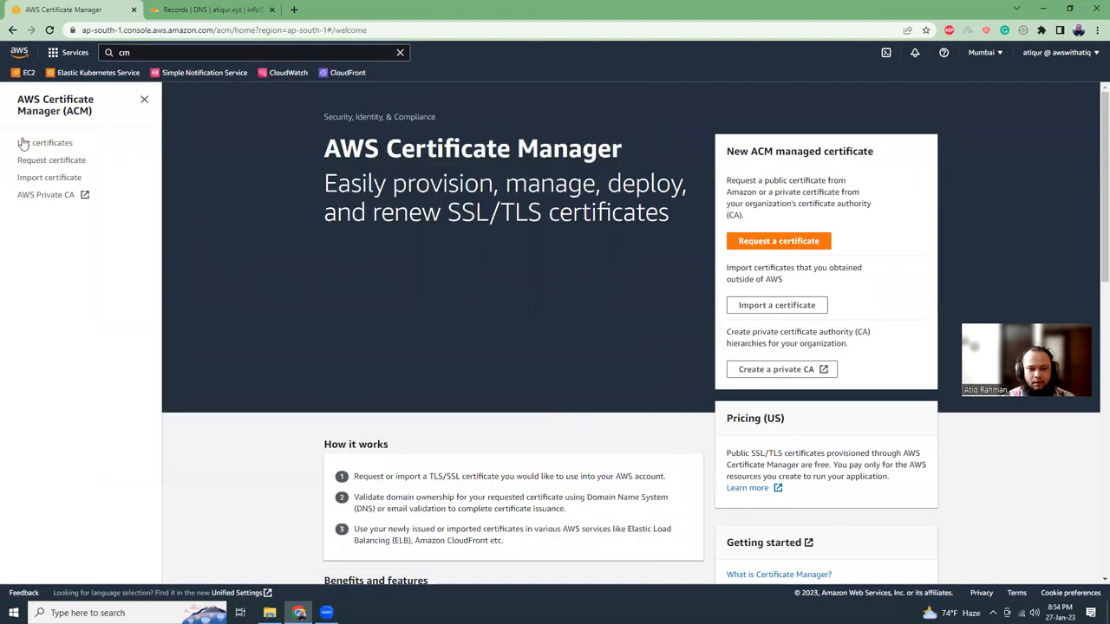
pyautogui.click(50, 142)
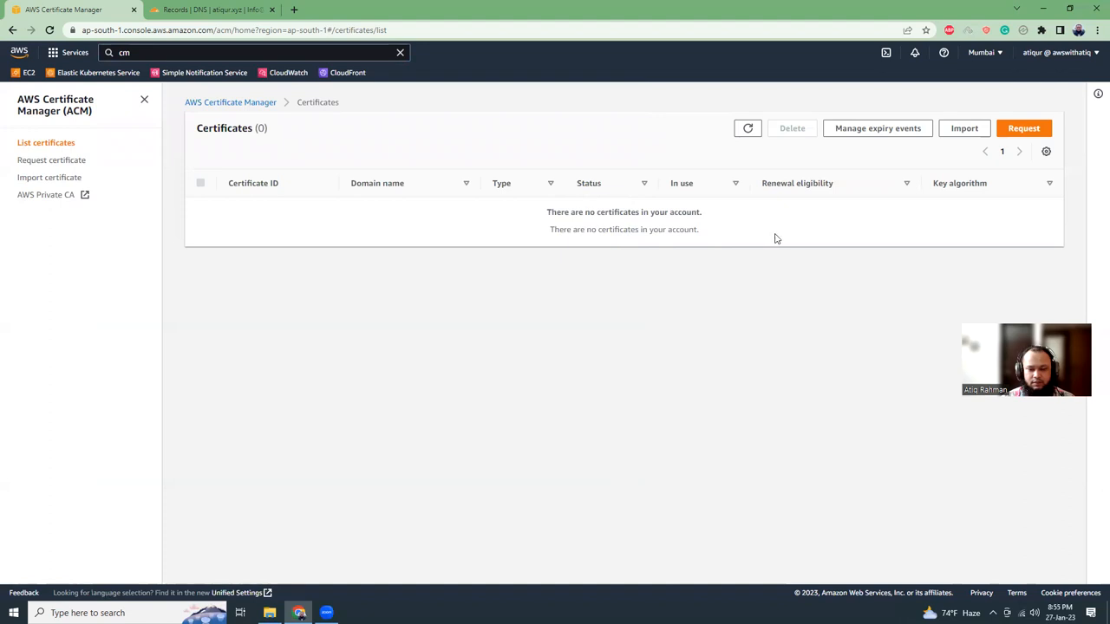
pyautogui.moveTo(656, 224)
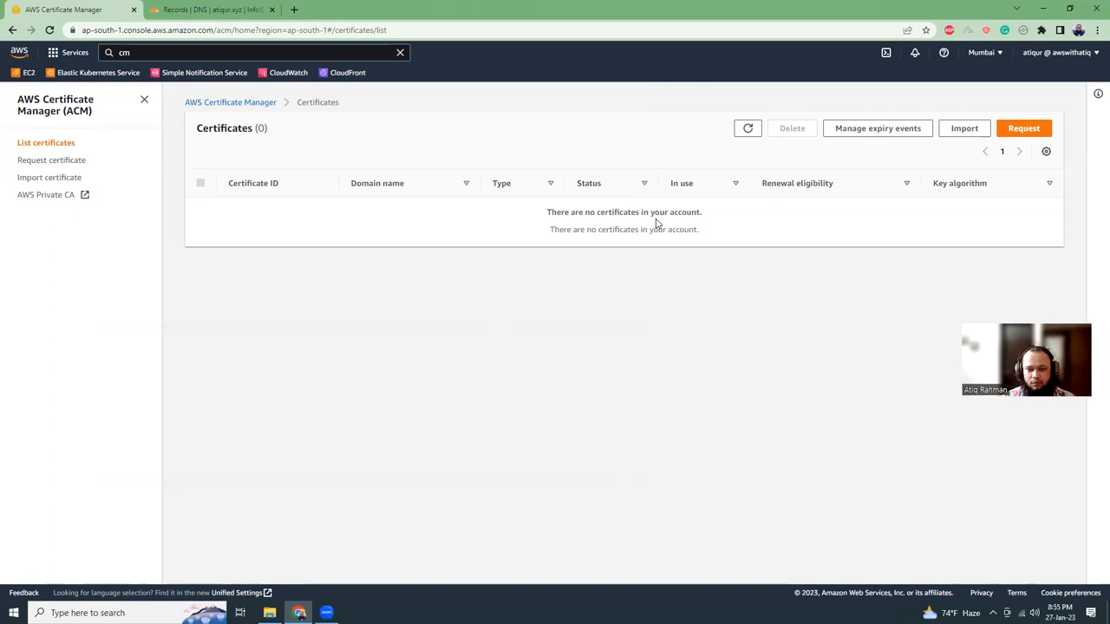
pyautogui.moveTo(834, 201)
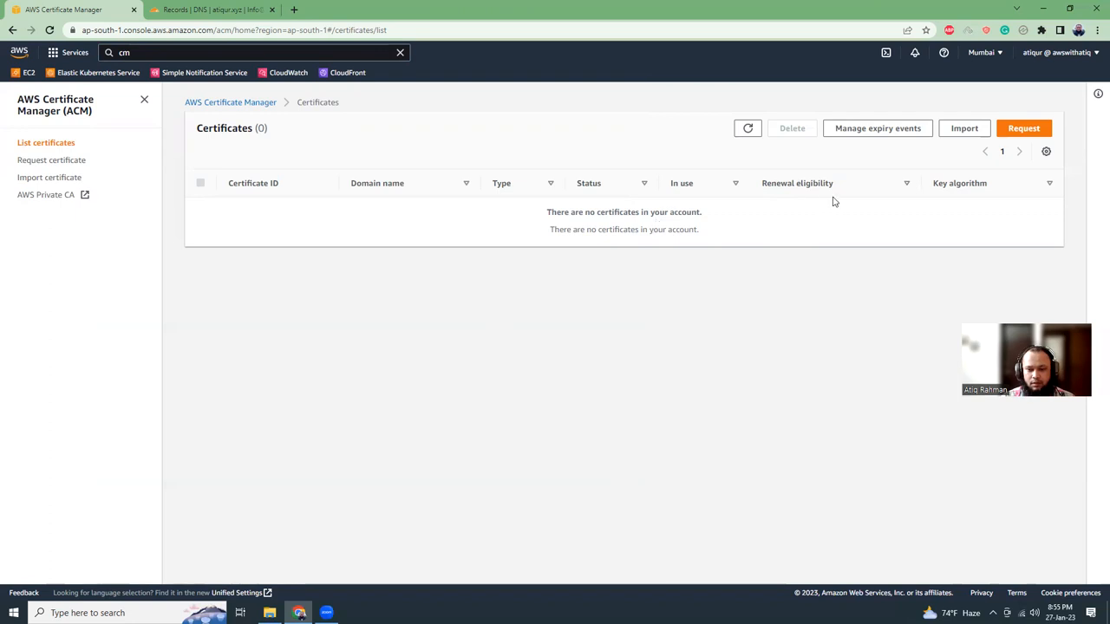
pyautogui.click(1023, 129)
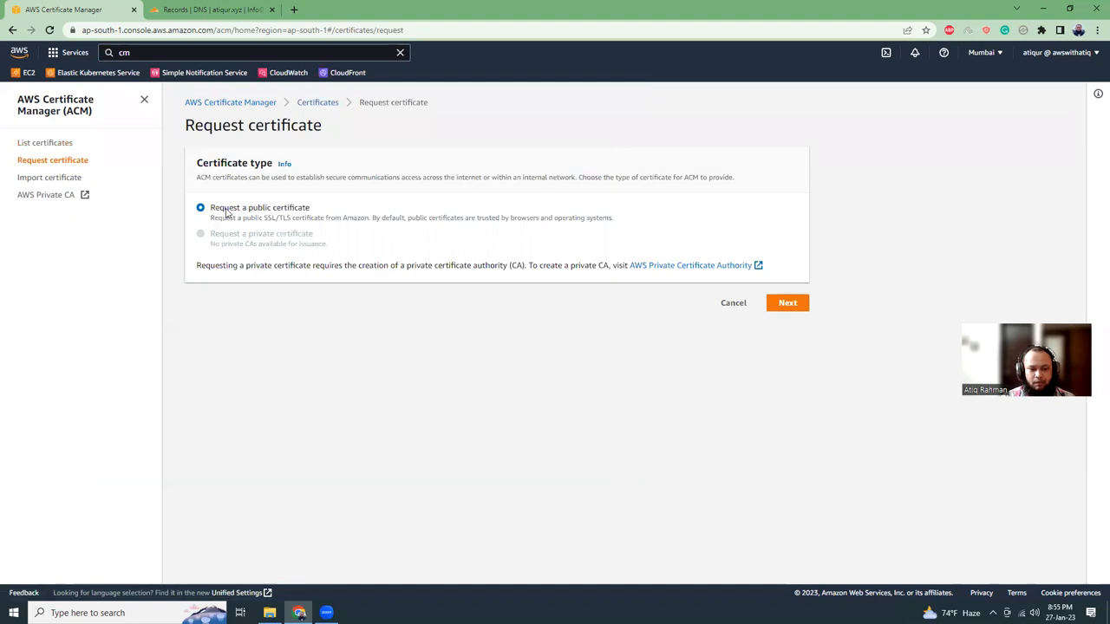
pyautogui.moveTo(251, 227)
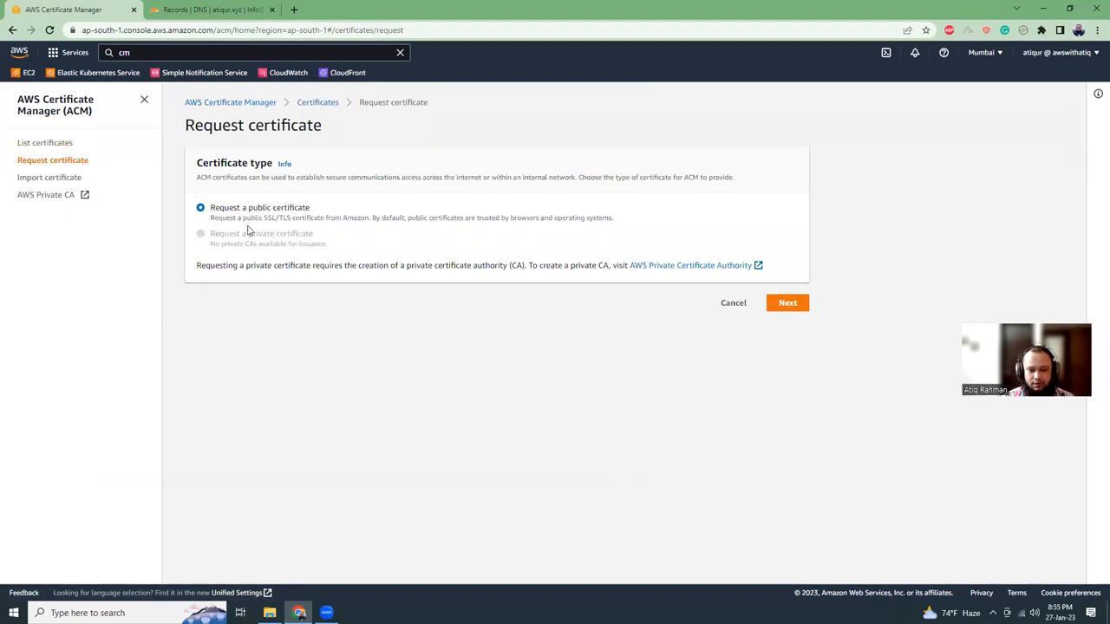
pyautogui.moveTo(368, 229)
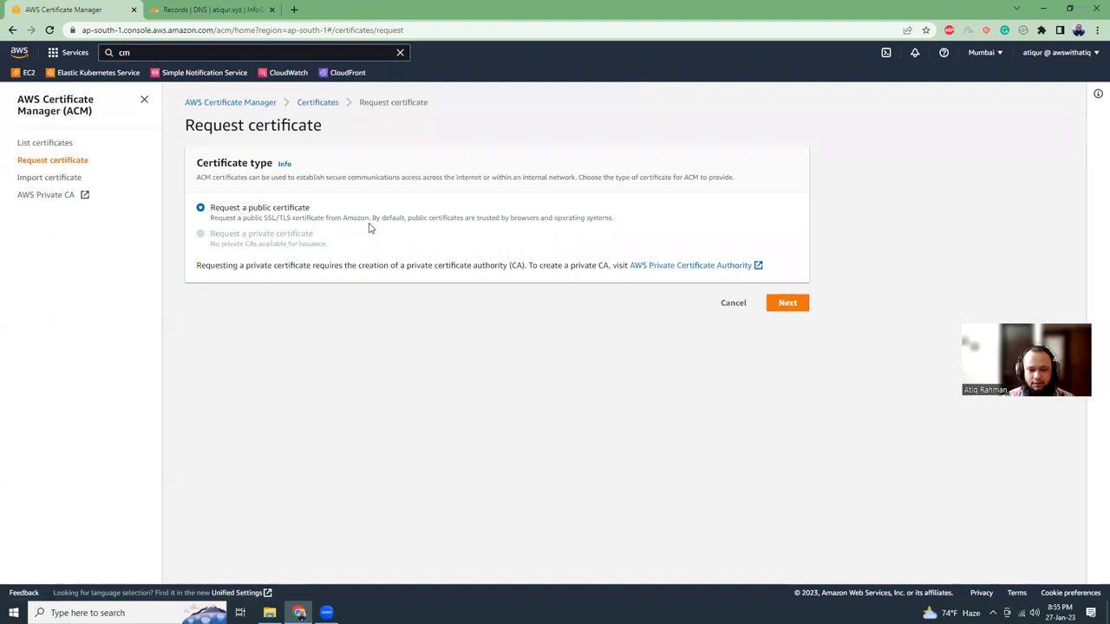
pyautogui.click(787, 302)
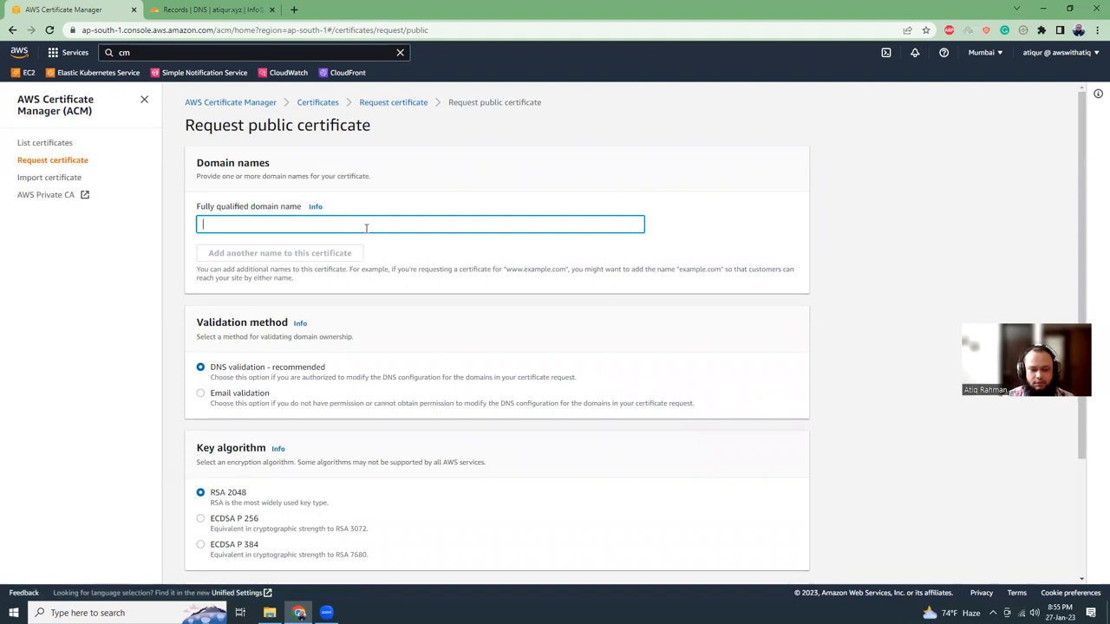
# - Enter ssl2023.atiqur.xyz and a second name ssl2024.atiqur.xyz as the certificate's domains
pyautogui.write('ssl')
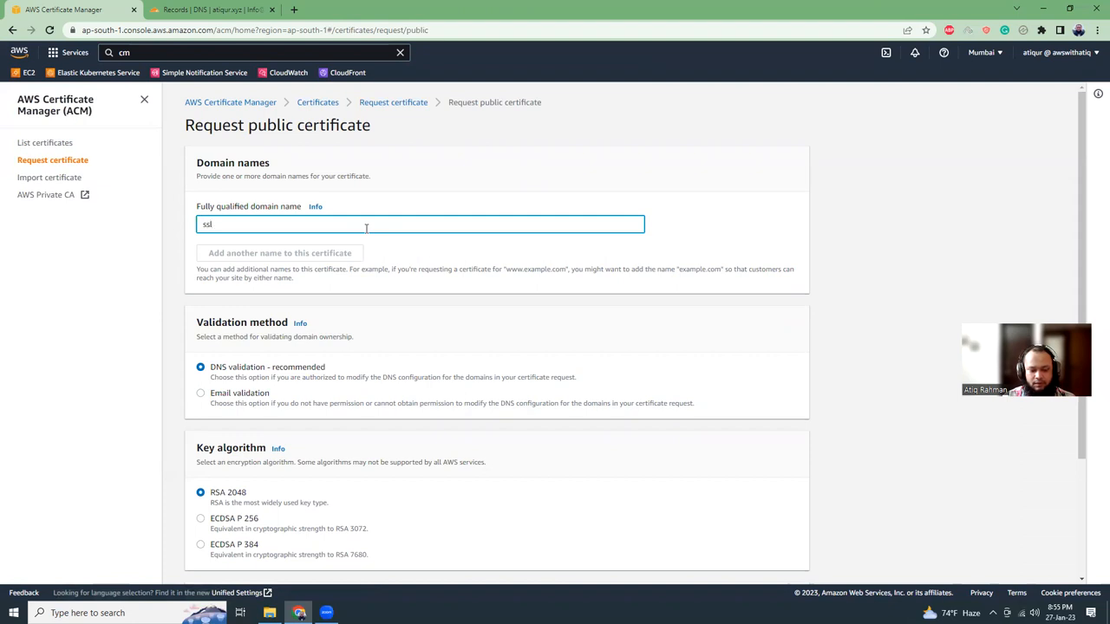
pyautogui.write('2023')
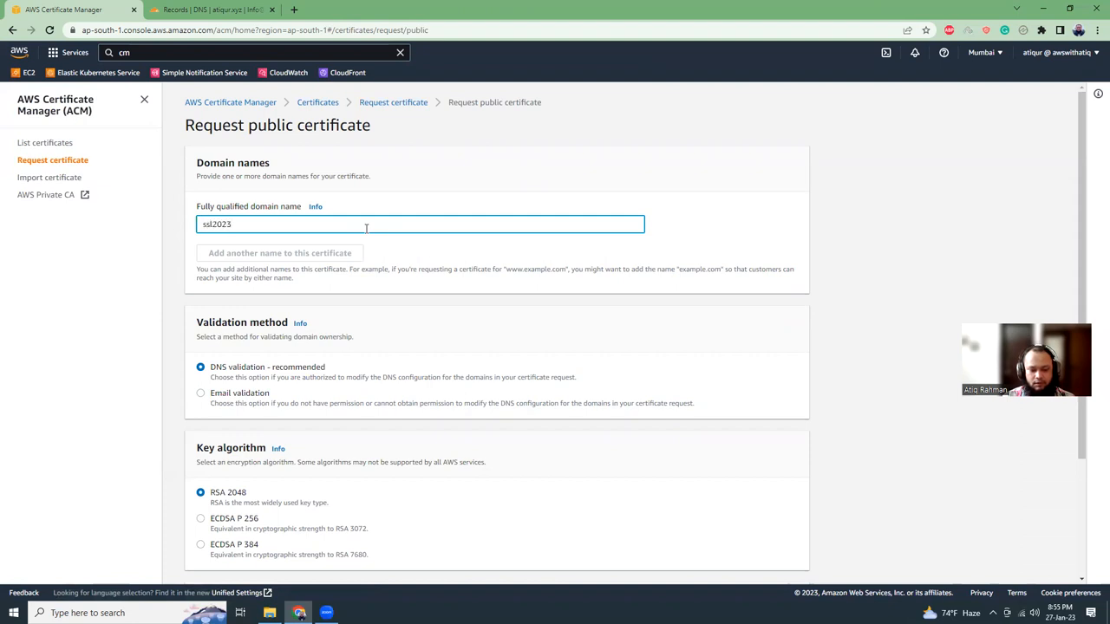
pyautogui.write('.a')
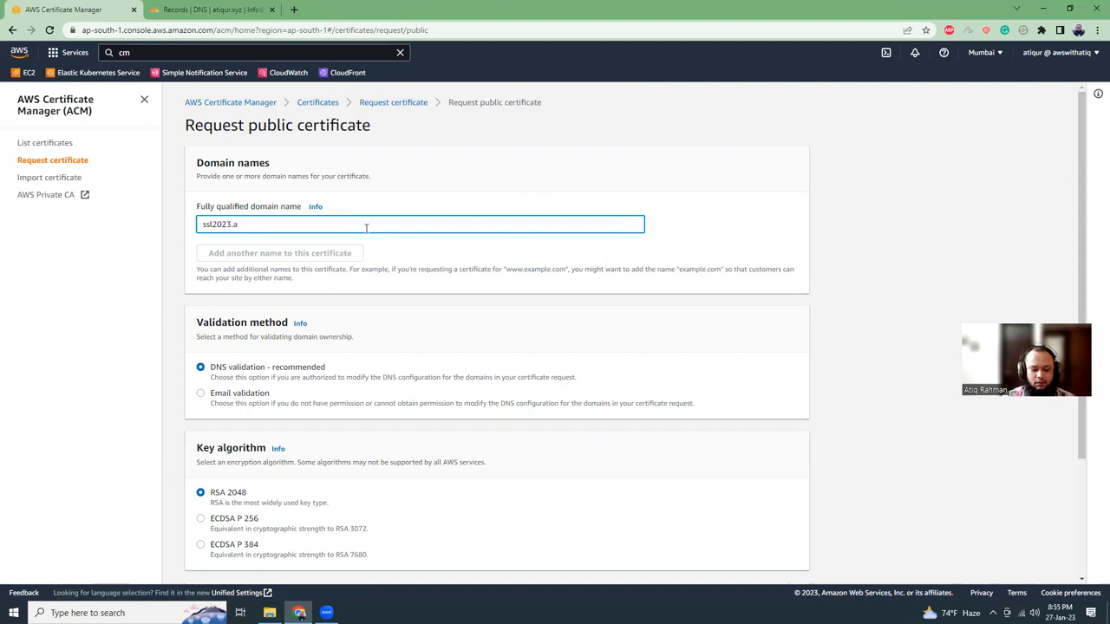
pyautogui.write('tiqur.xyz')
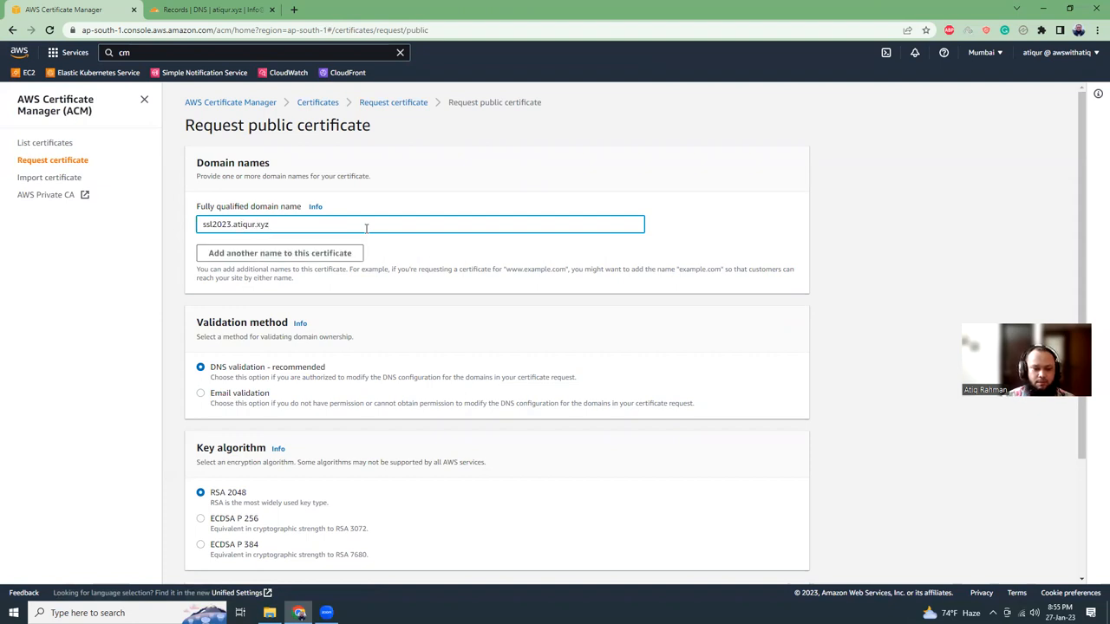
pyautogui.click(279, 253)
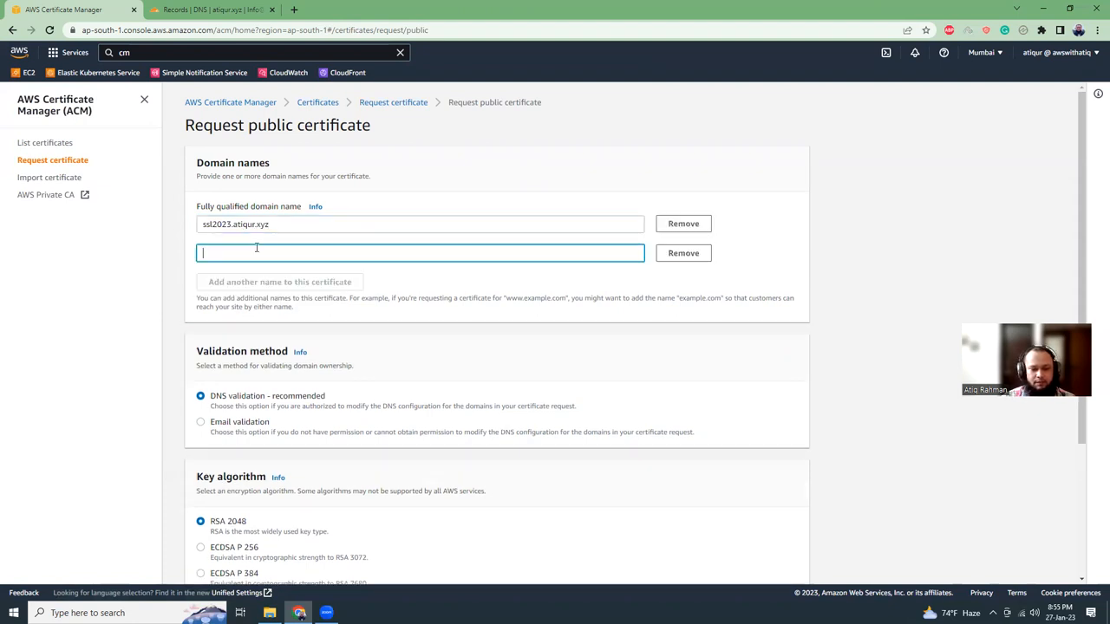
pyautogui.write('ssl')
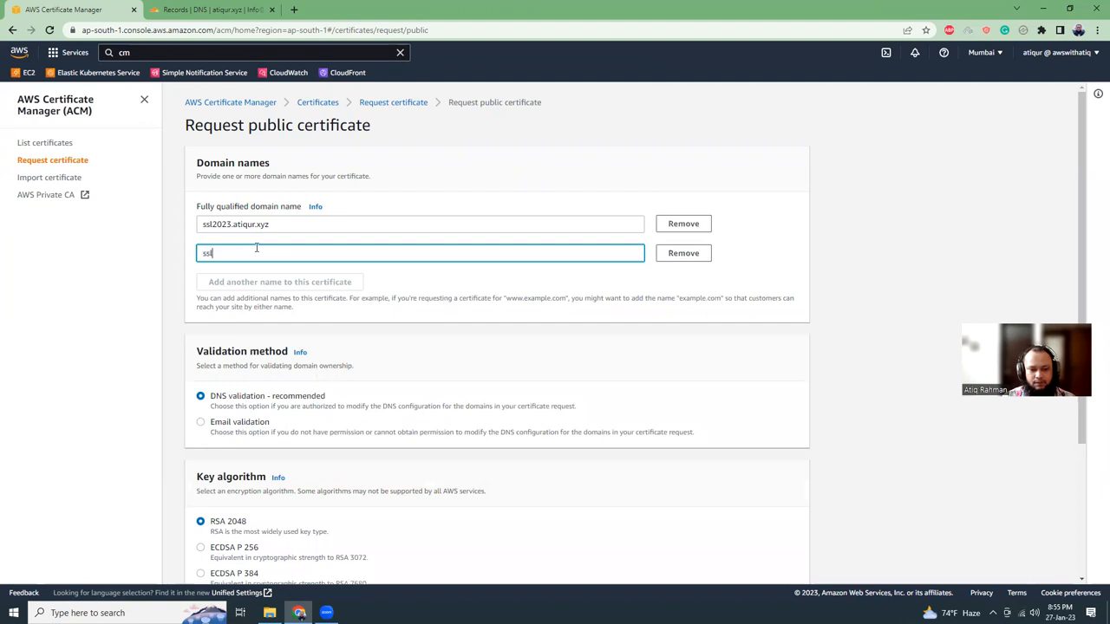
pyautogui.write('2024.atiqu')
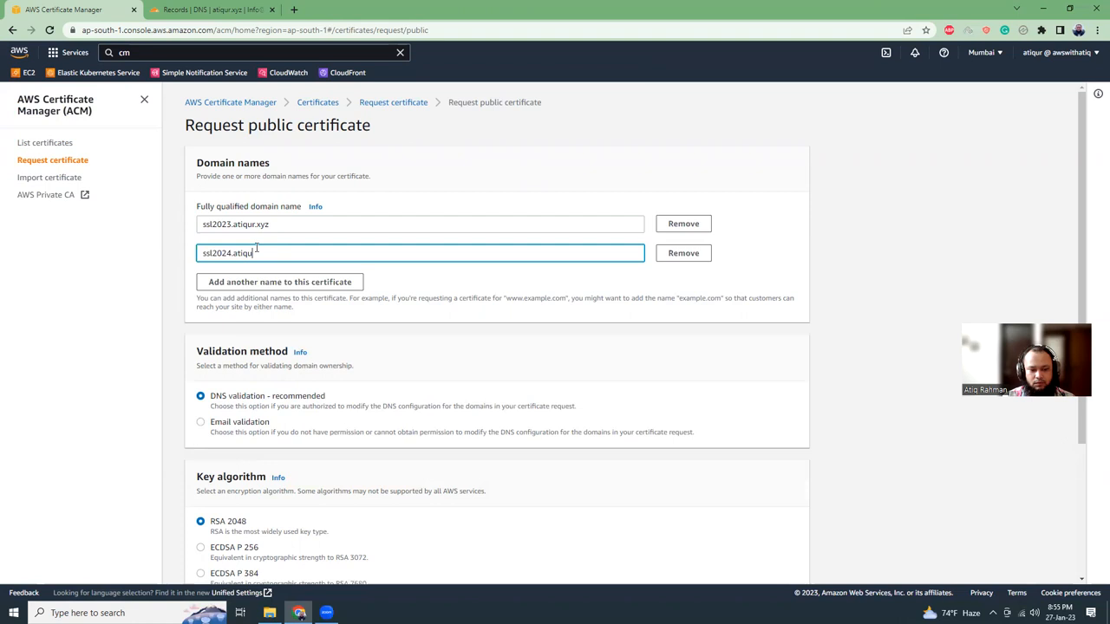
pyautogui.write('.xyz')
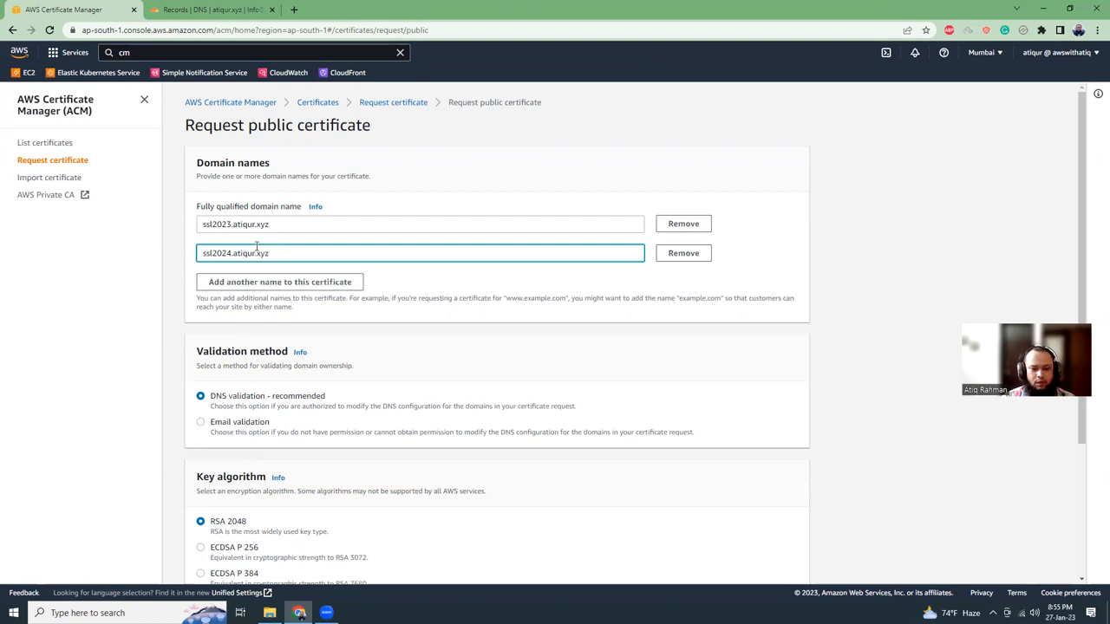
pyautogui.moveTo(437, 199)
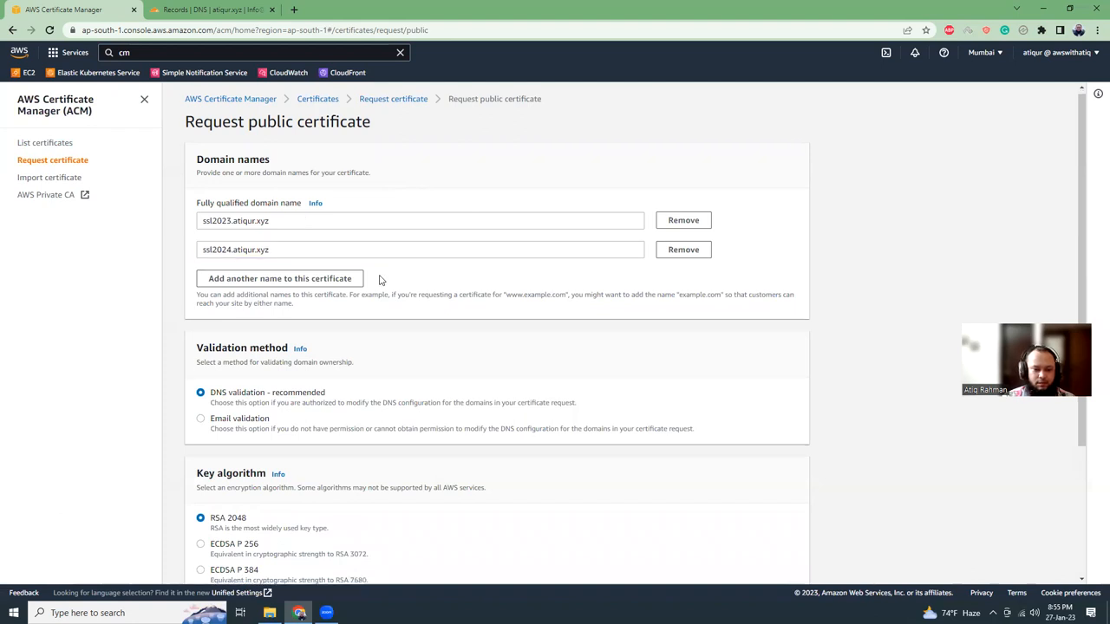
# - Keep DNS validation and RSA 2048, then submit the certificate request
pyautogui.scroll(-3)
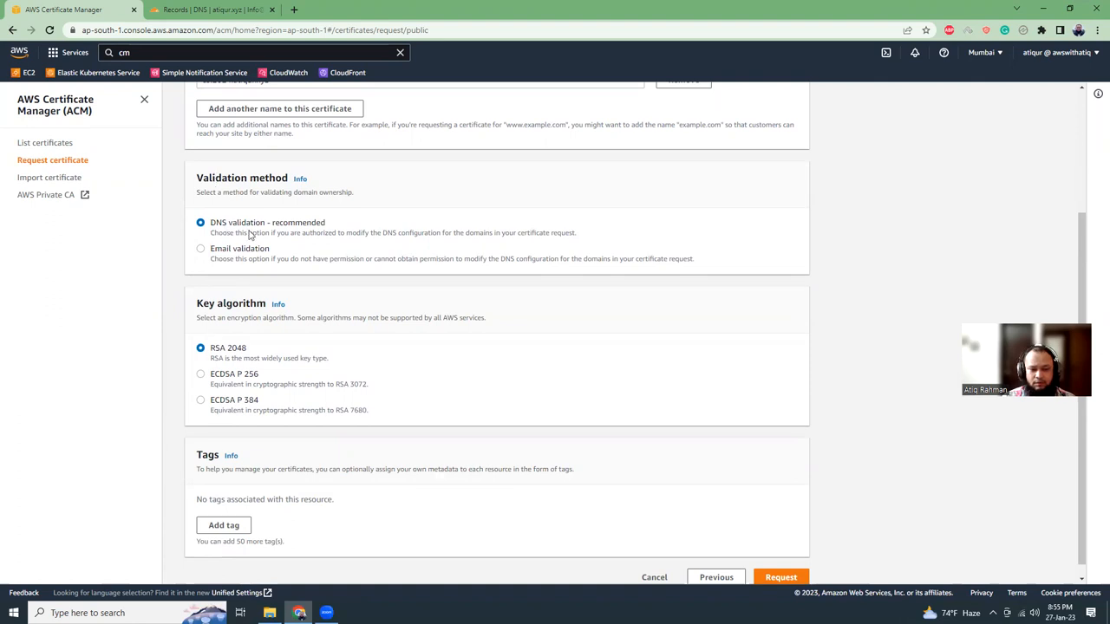
pyautogui.moveTo(264, 191)
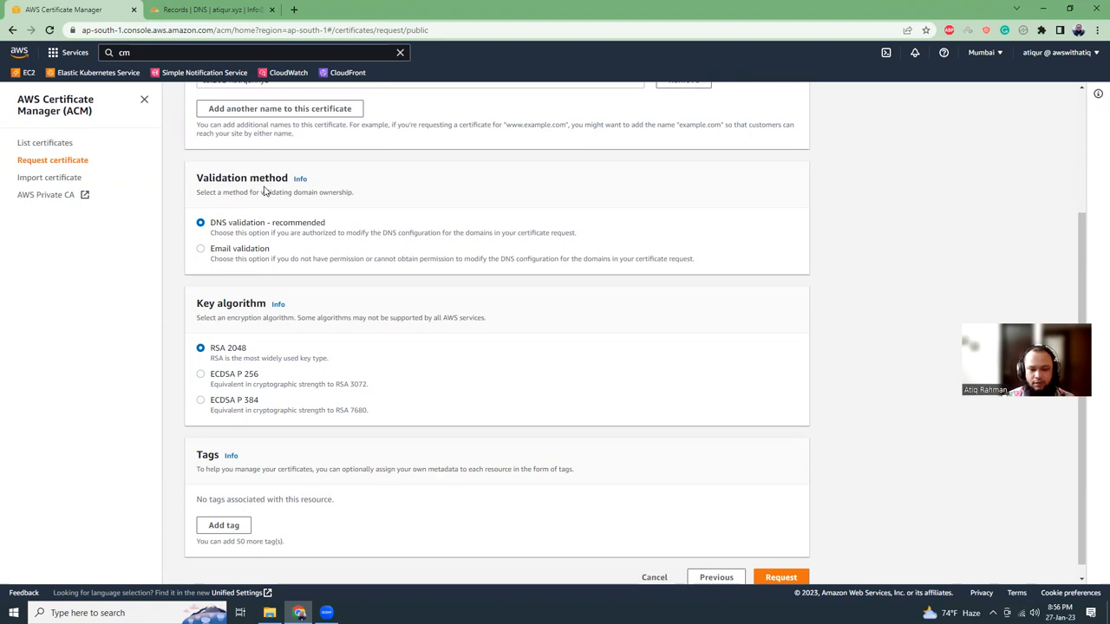
pyautogui.moveTo(194, 259)
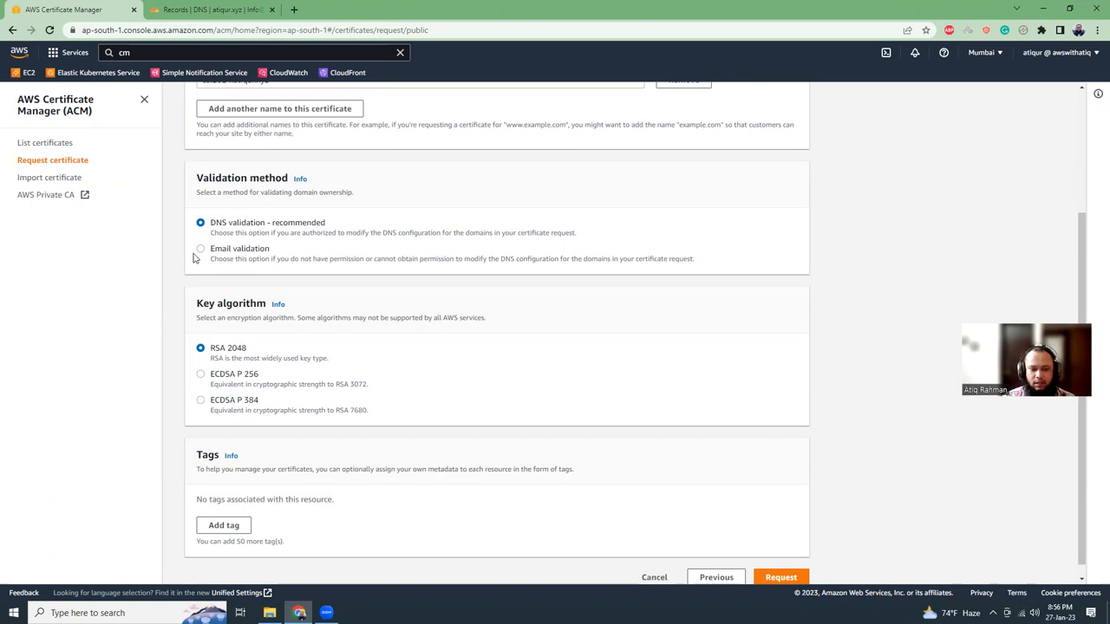
pyautogui.click(201, 249)
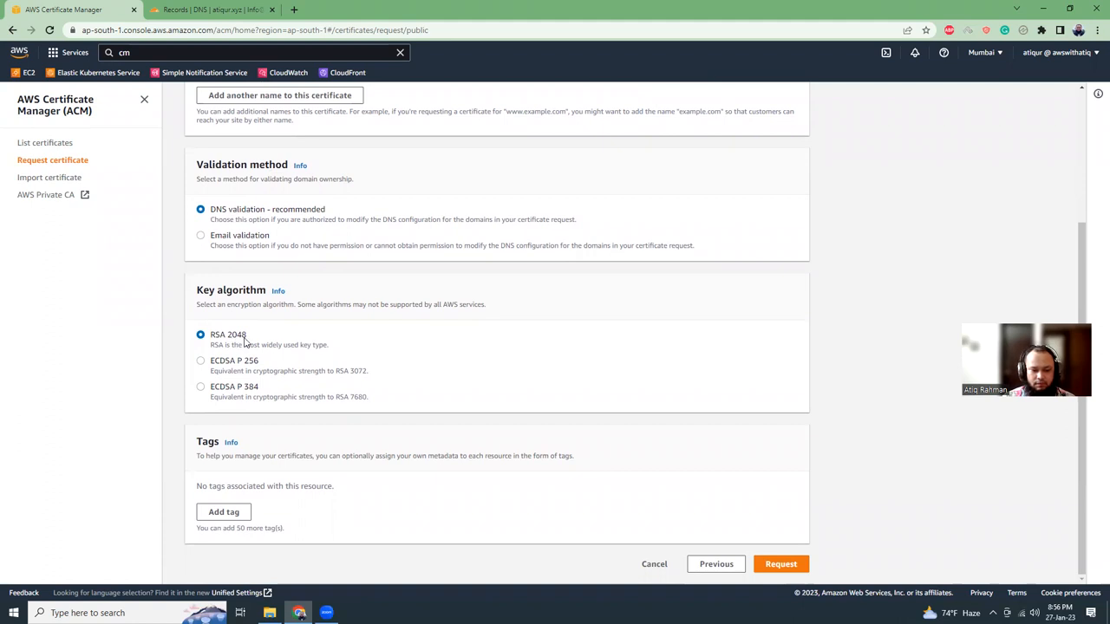
pyautogui.moveTo(270, 392)
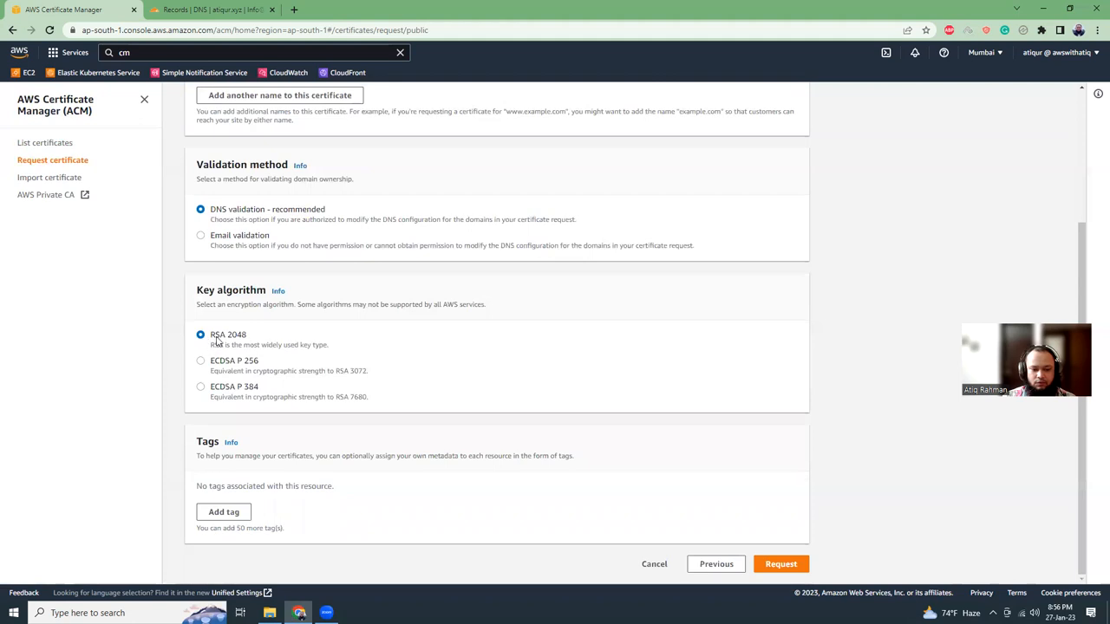
pyautogui.moveTo(850, 399)
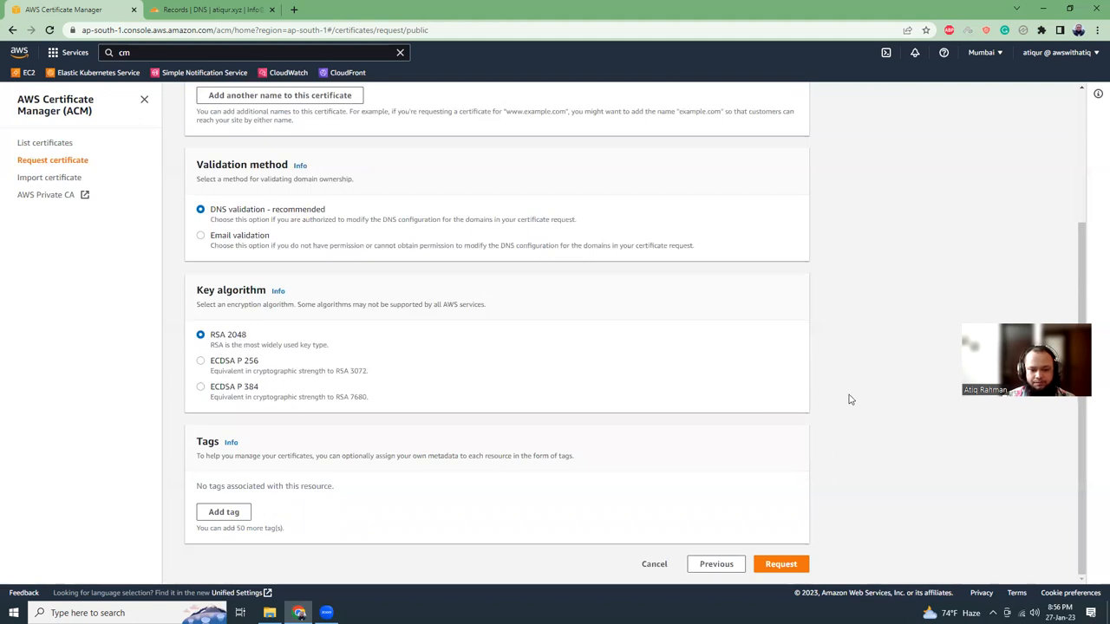
pyautogui.click(780, 564)
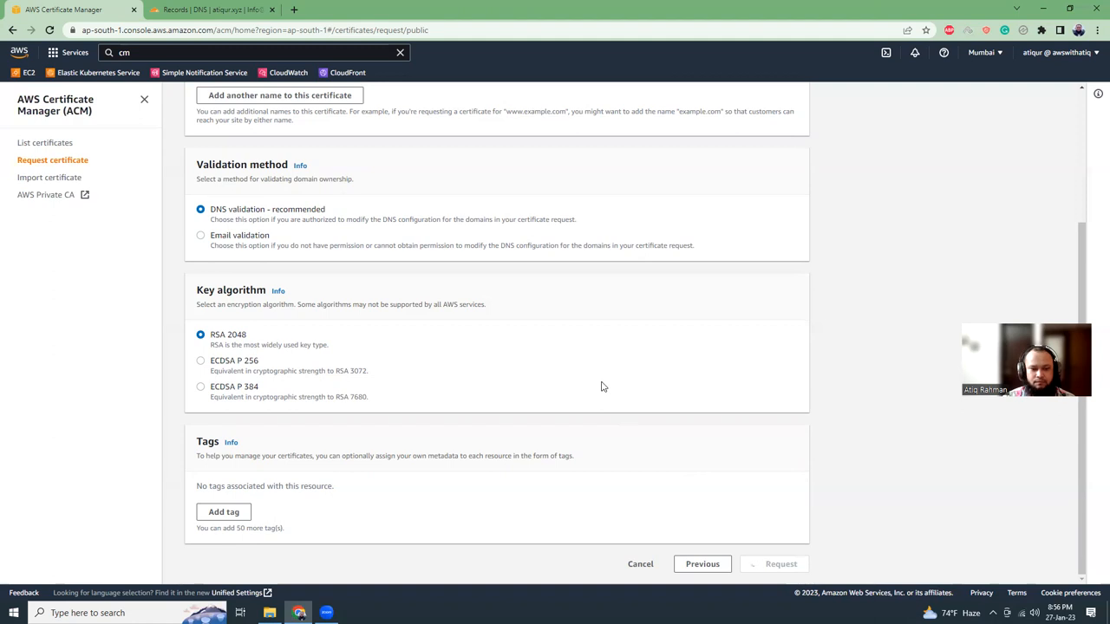
pyautogui.click(781, 564)
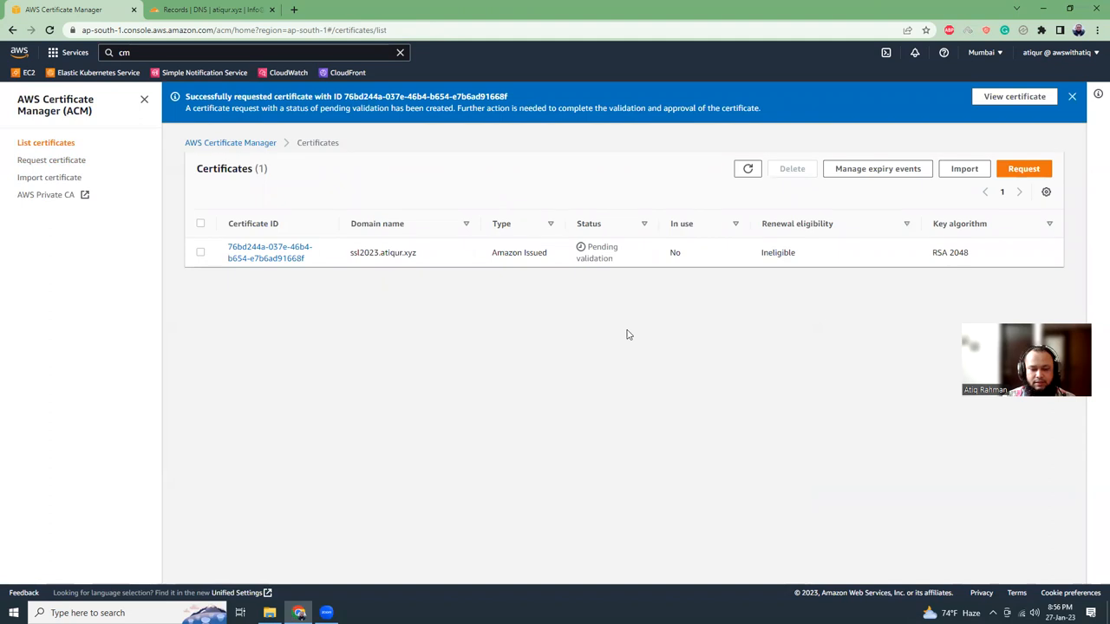
pyautogui.moveTo(604, 257)
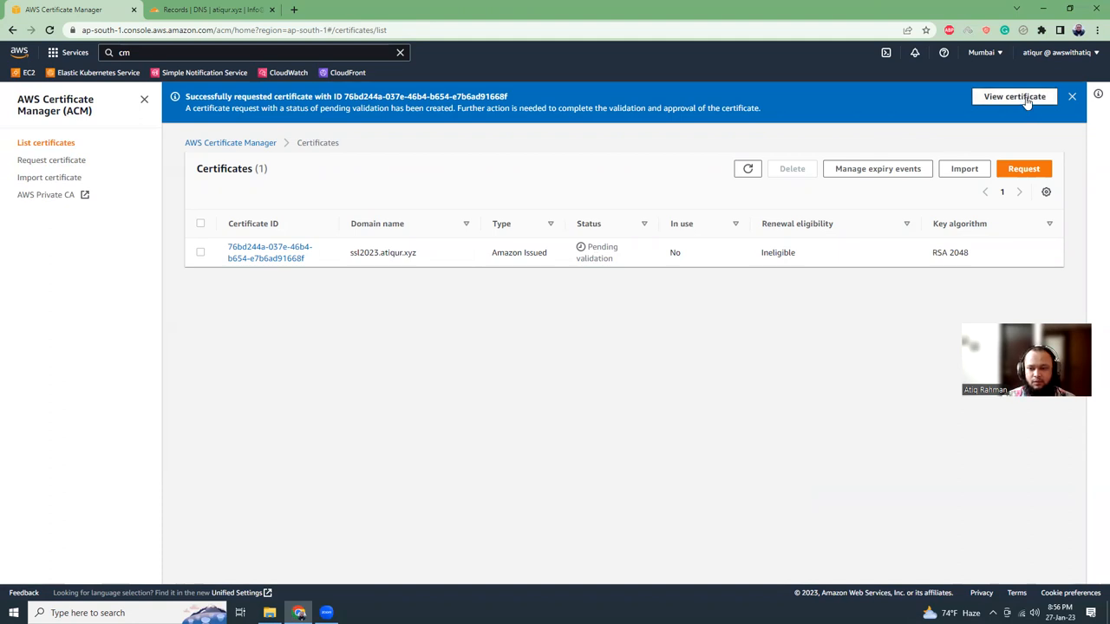
# - Copy the ssl2023.atiqur.xyz CNAME validation name from the certificate details and switch to Cloudflare DNS
pyautogui.click(1014, 97)
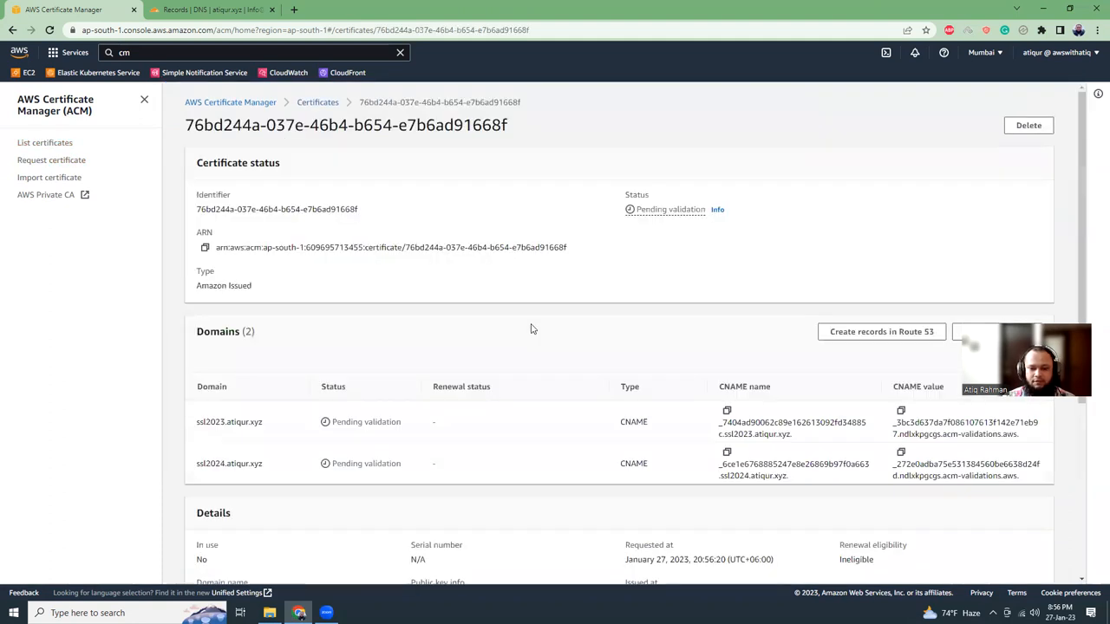
pyautogui.scroll(-3)
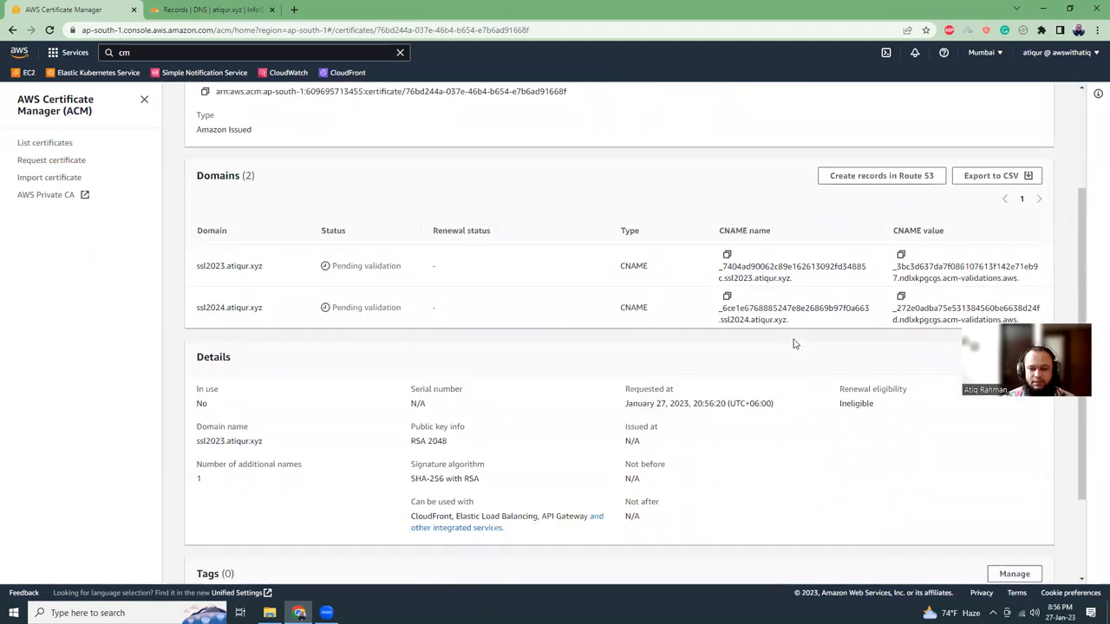
pyautogui.scroll(3)
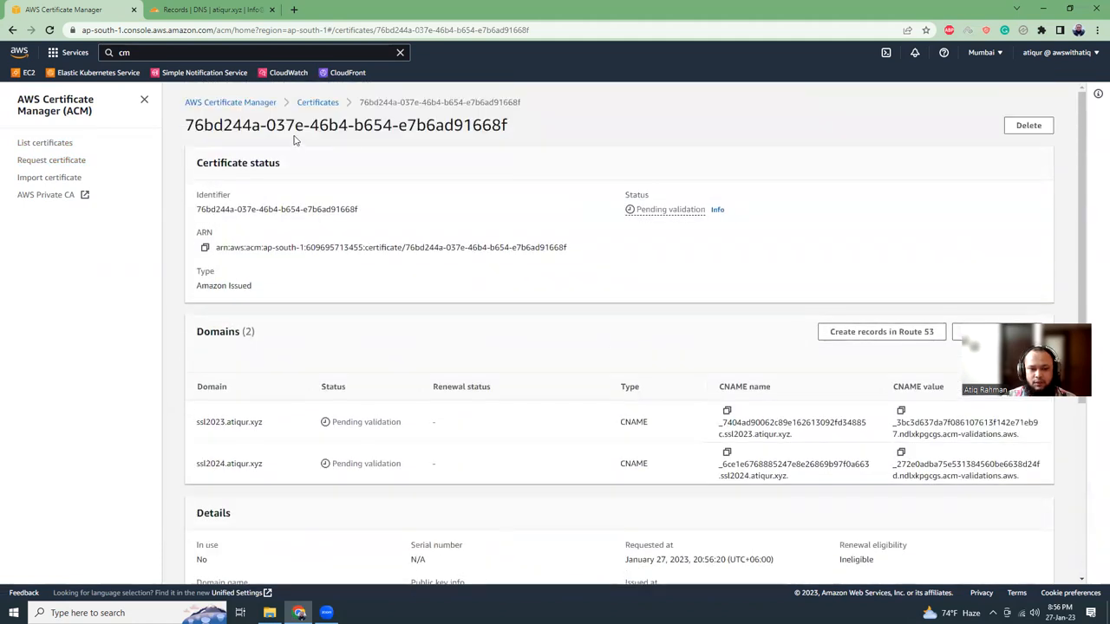
pyautogui.scroll(-3)
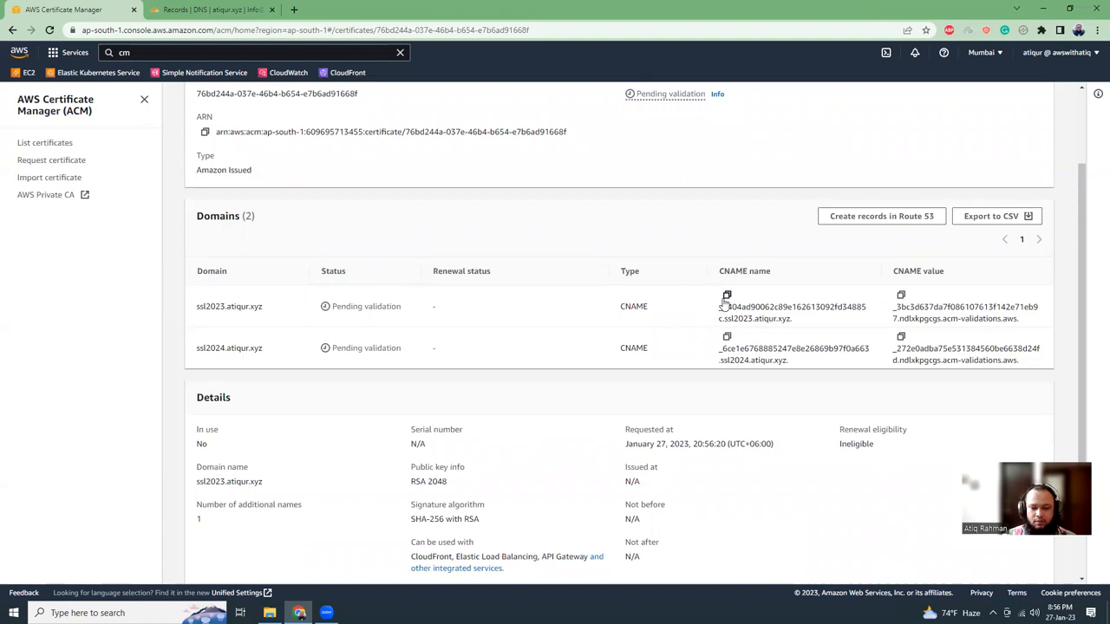
pyautogui.click(727, 295)
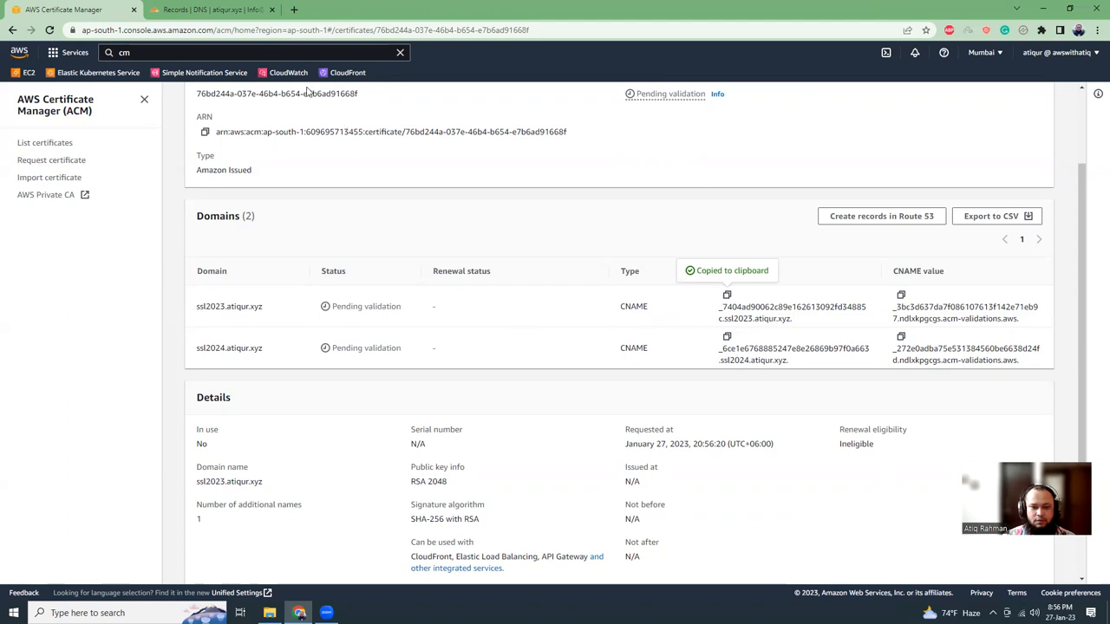
pyautogui.click(208, 10)
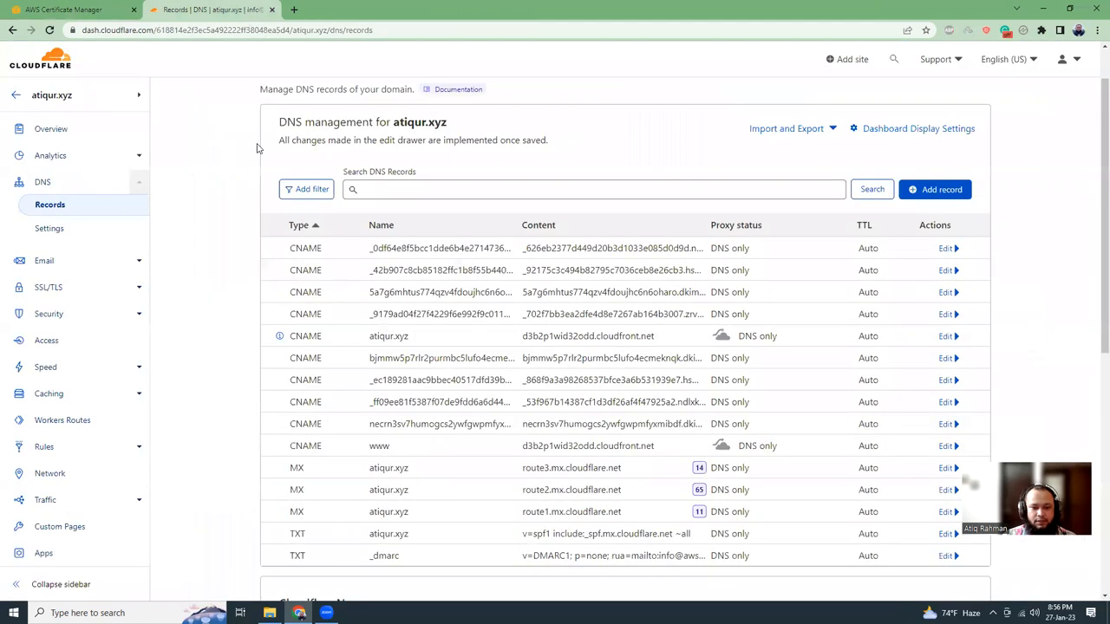
pyautogui.moveTo(191, 107)
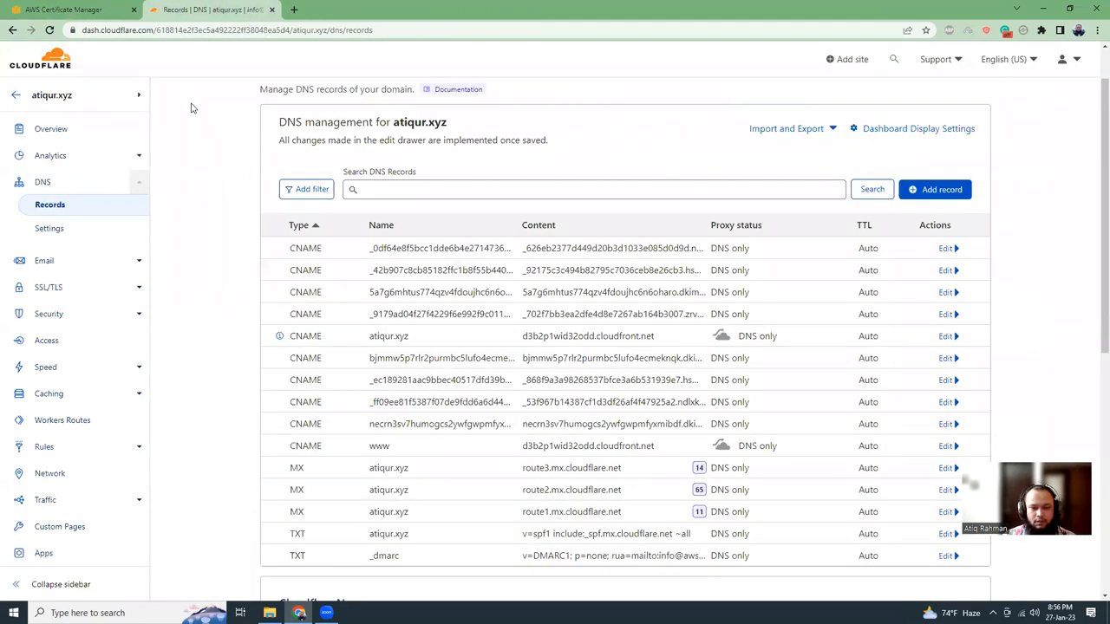
pyautogui.moveTo(225, 139)
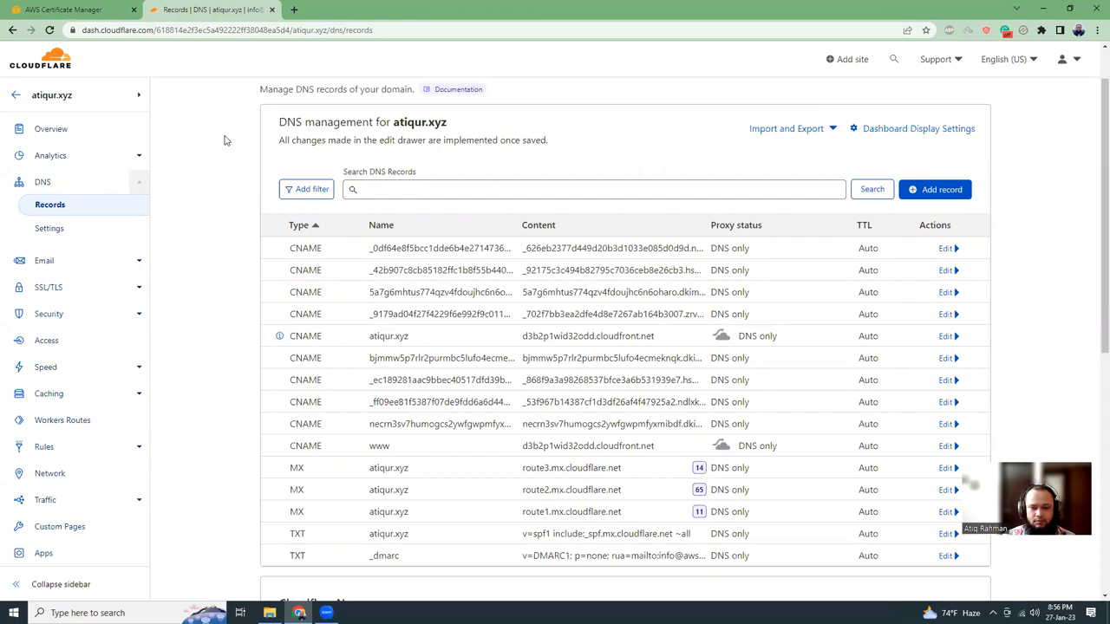
pyautogui.moveTo(770, 236)
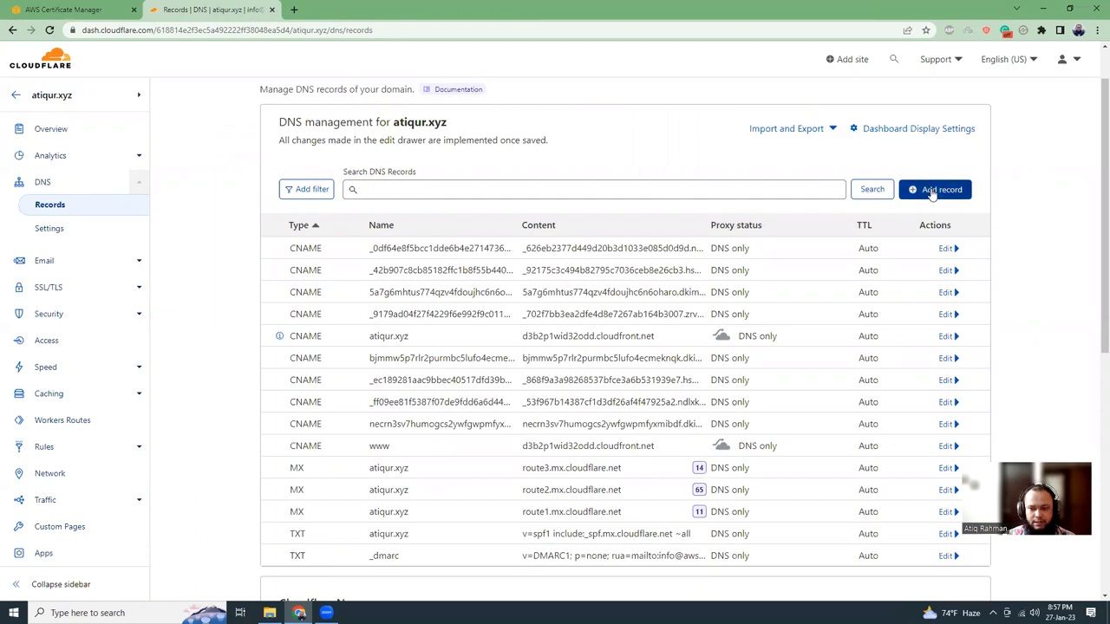
# - Save a DNS-only CNAME record for ssl2023 pointing to its acm-validations.aws value
pyautogui.click(934, 189)
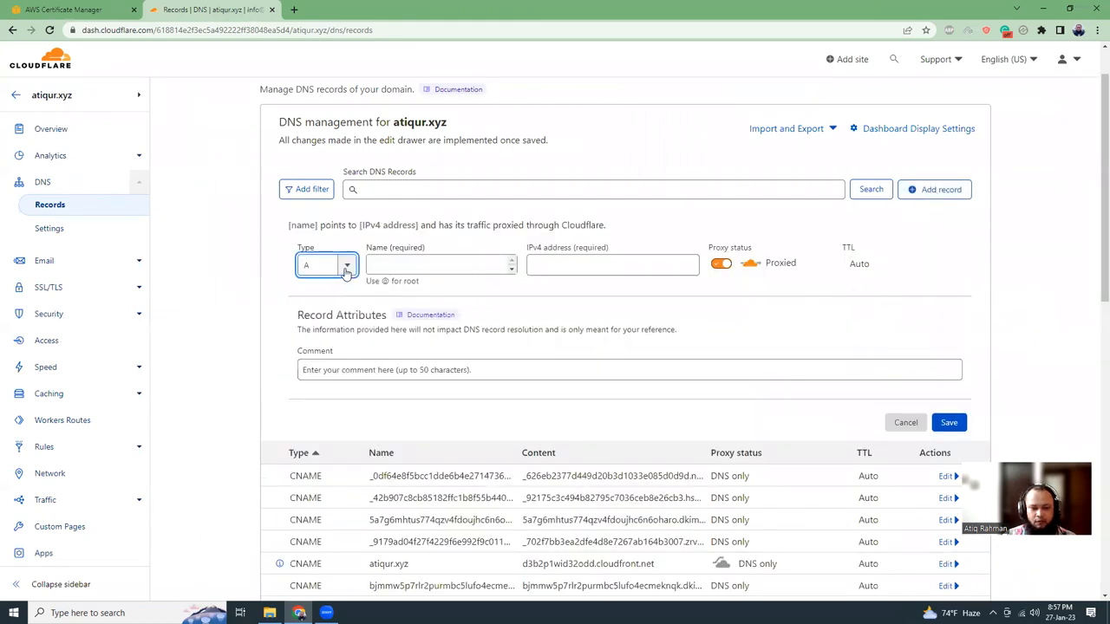
pyautogui.click(326, 263)
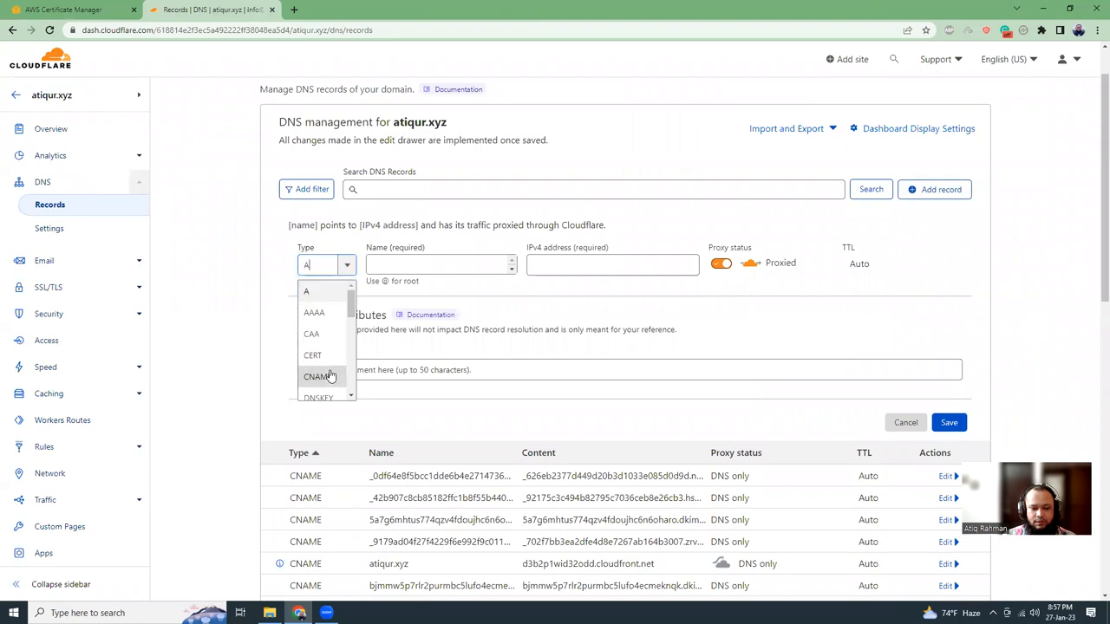
pyautogui.click(317, 376)
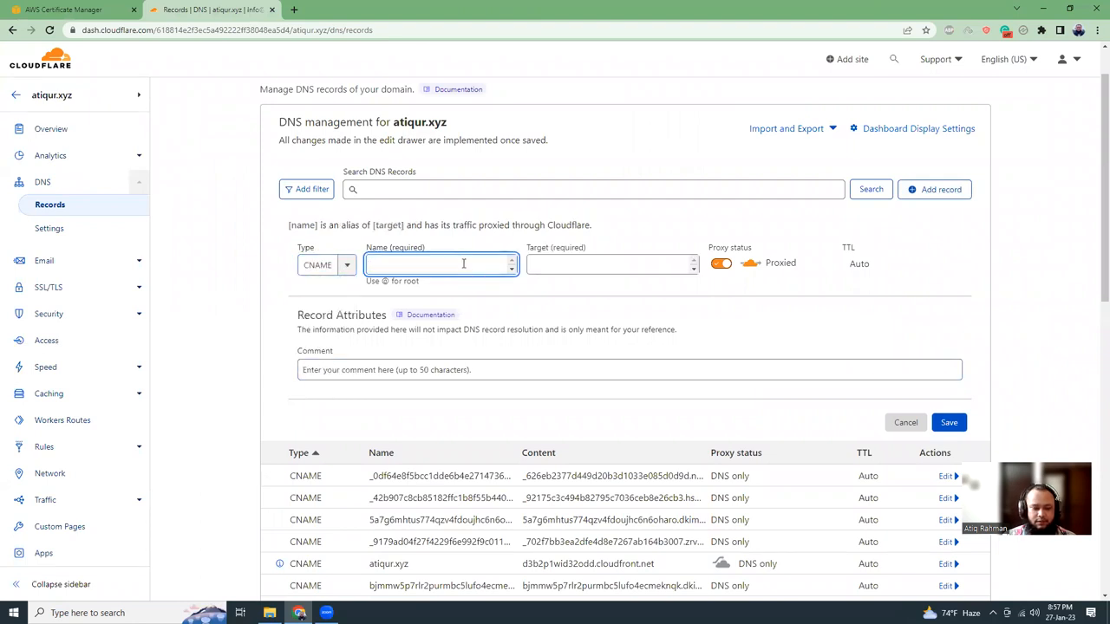
pyautogui.write('_7404ad90062c89e162613092fd34885c.ssl2023.atiqur.xyz.')
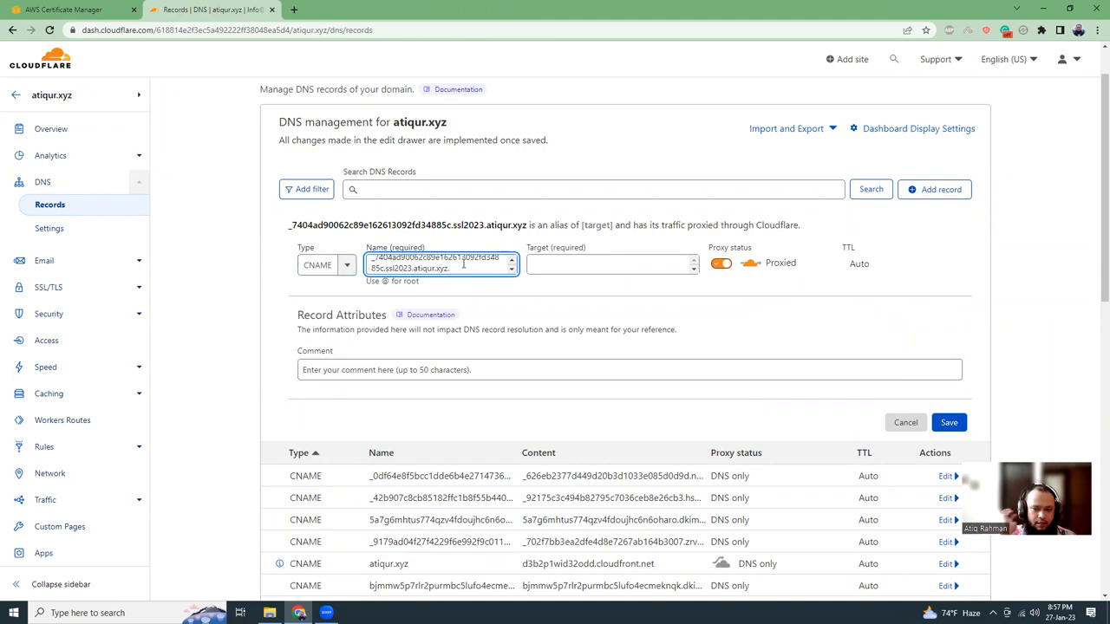
pyautogui.click(66, 10)
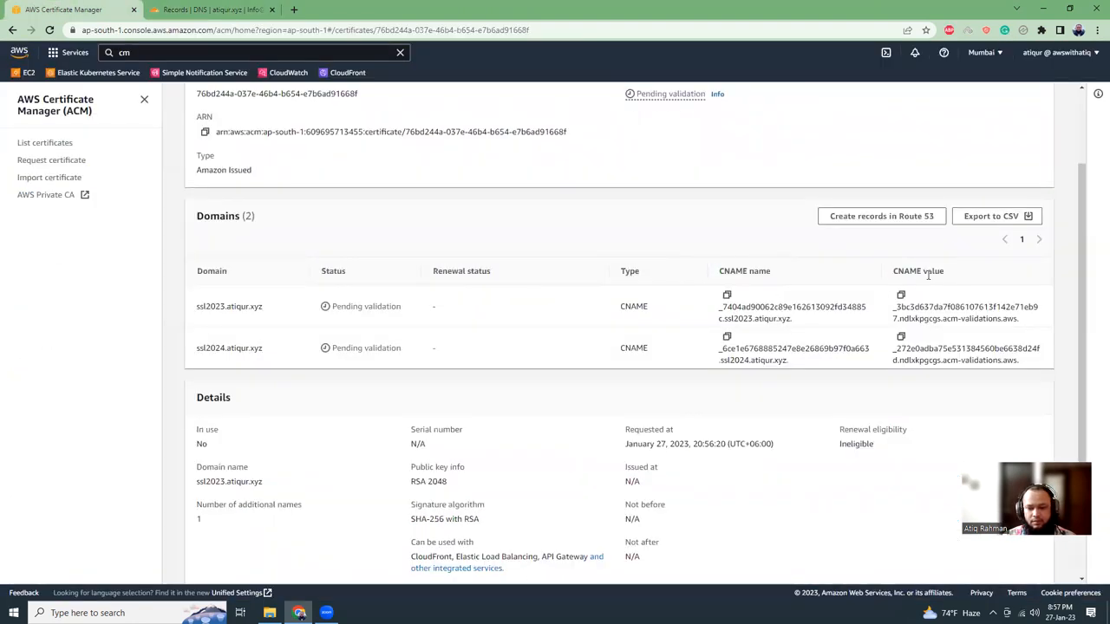
pyautogui.click(901, 294)
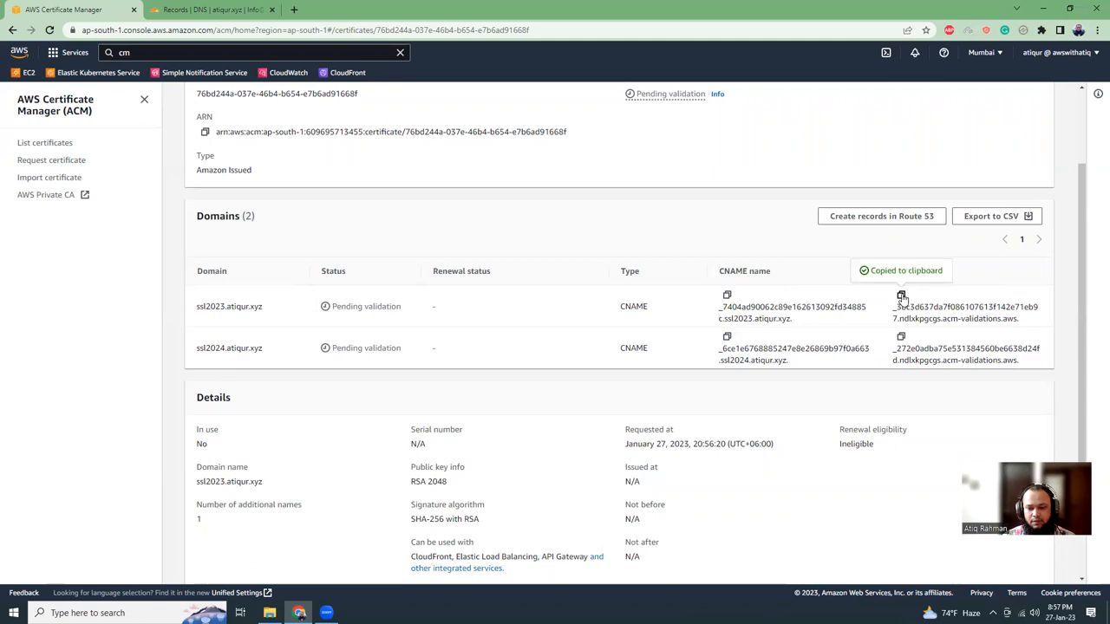
pyautogui.click(208, 10)
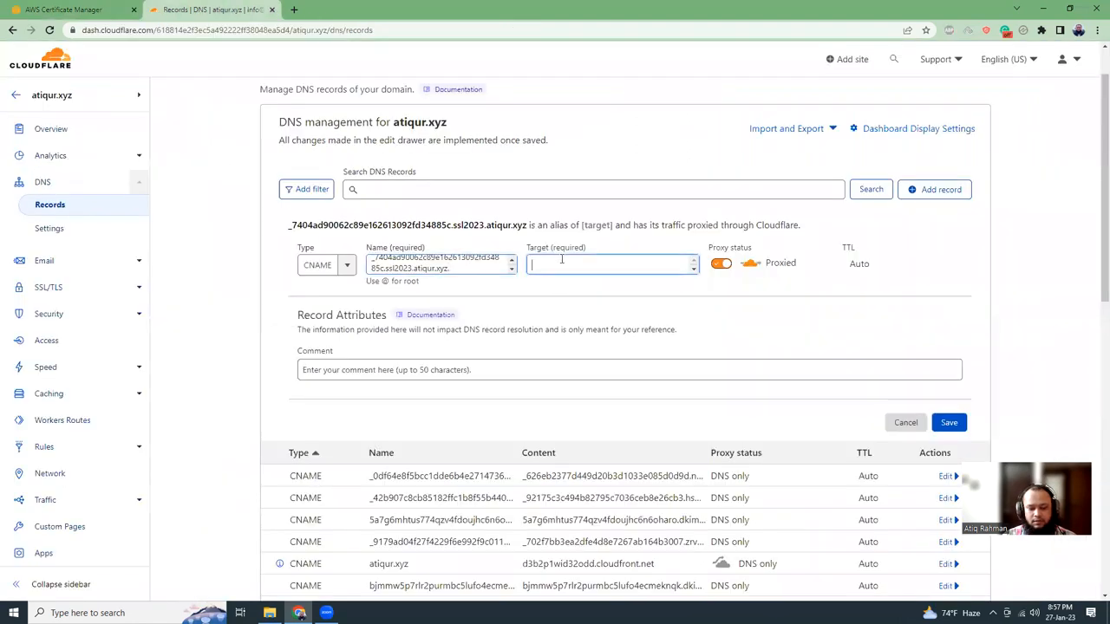
pyautogui.write('_3bc3d637da7f086107613f142e71eb97.ndlxkpgcgs.acm-validations.aws.')
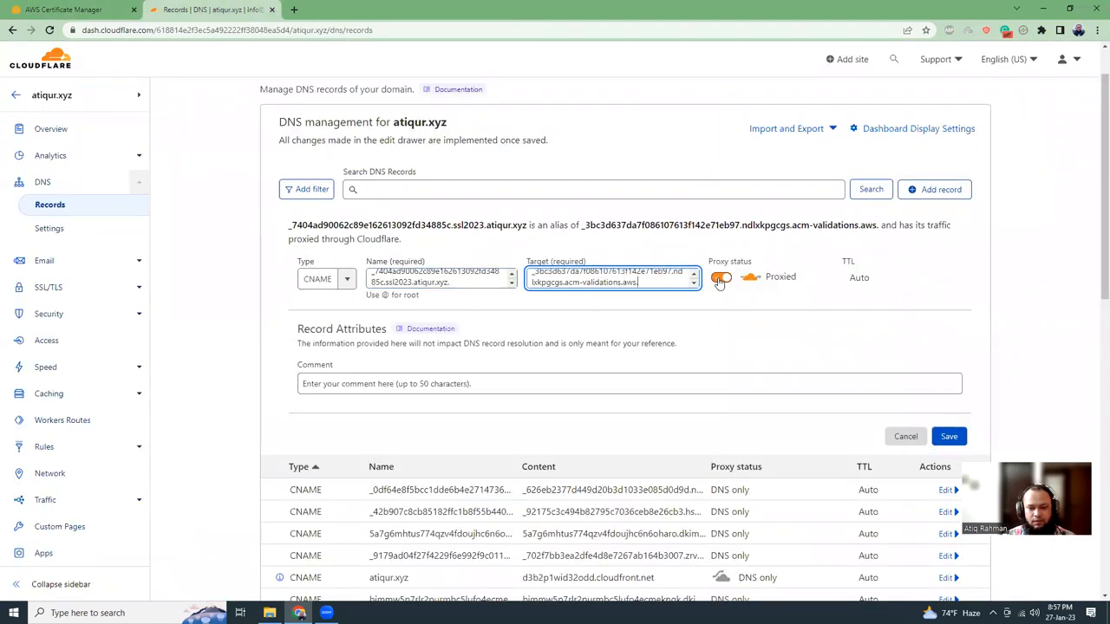
pyautogui.click(722, 277)
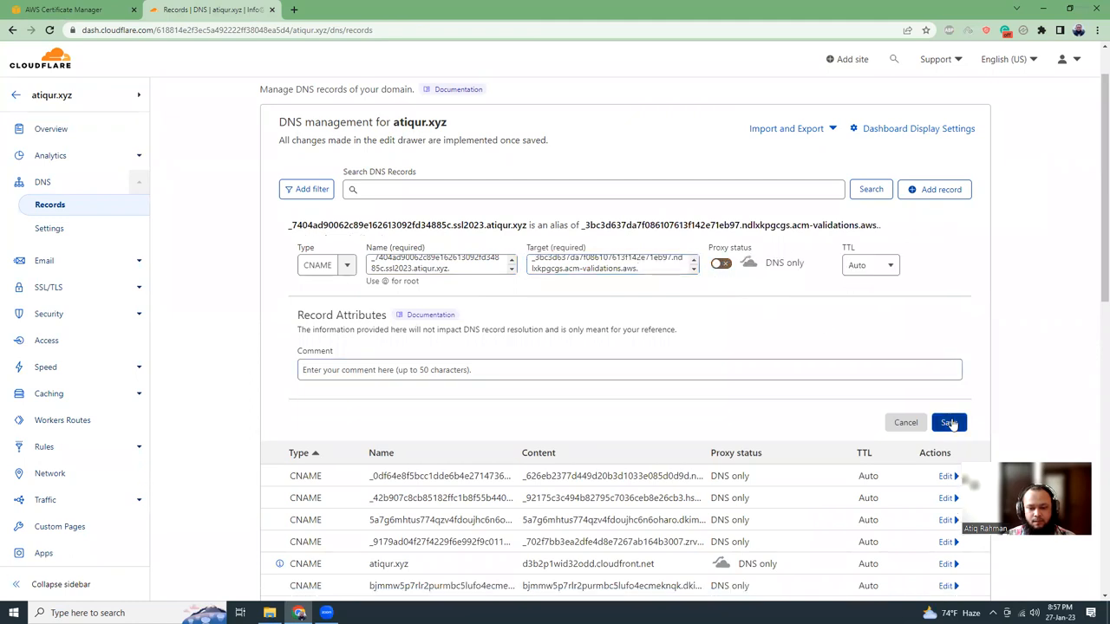
pyautogui.click(949, 423)
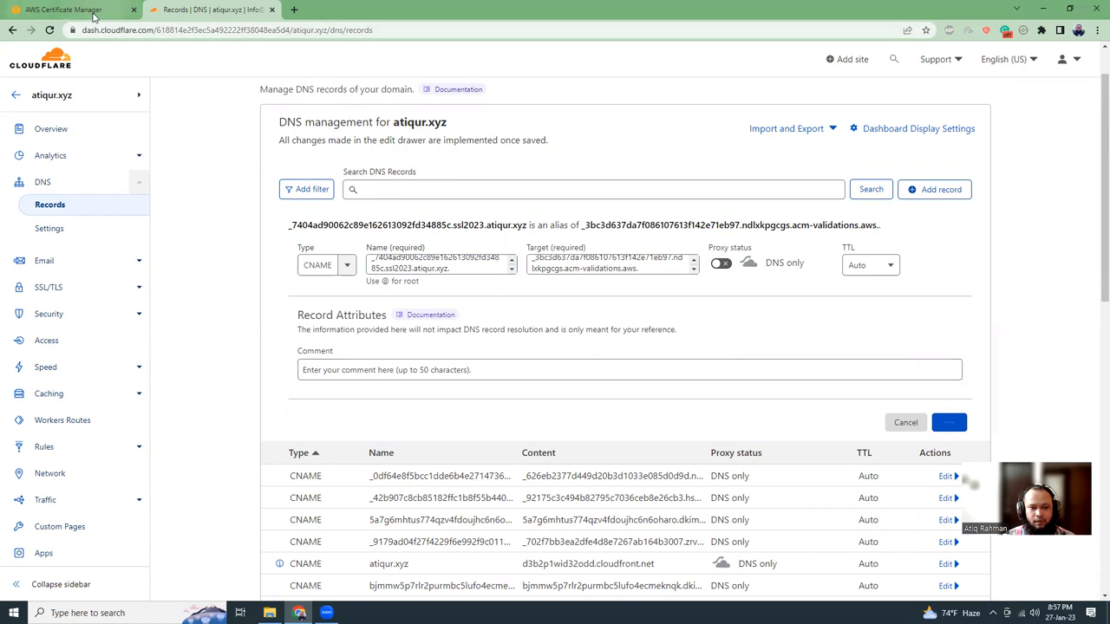
# - Save a second CNAME record for ssl2024 with its acm-validations.aws value and return to the pending certificate
pyautogui.click(66, 10)
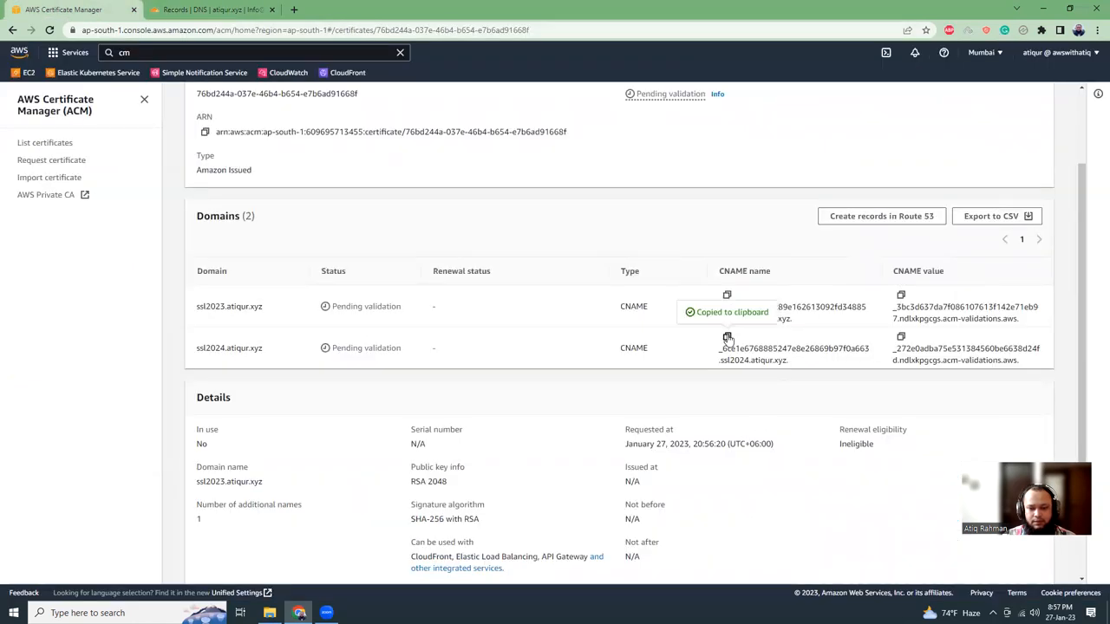
pyautogui.click(208, 10)
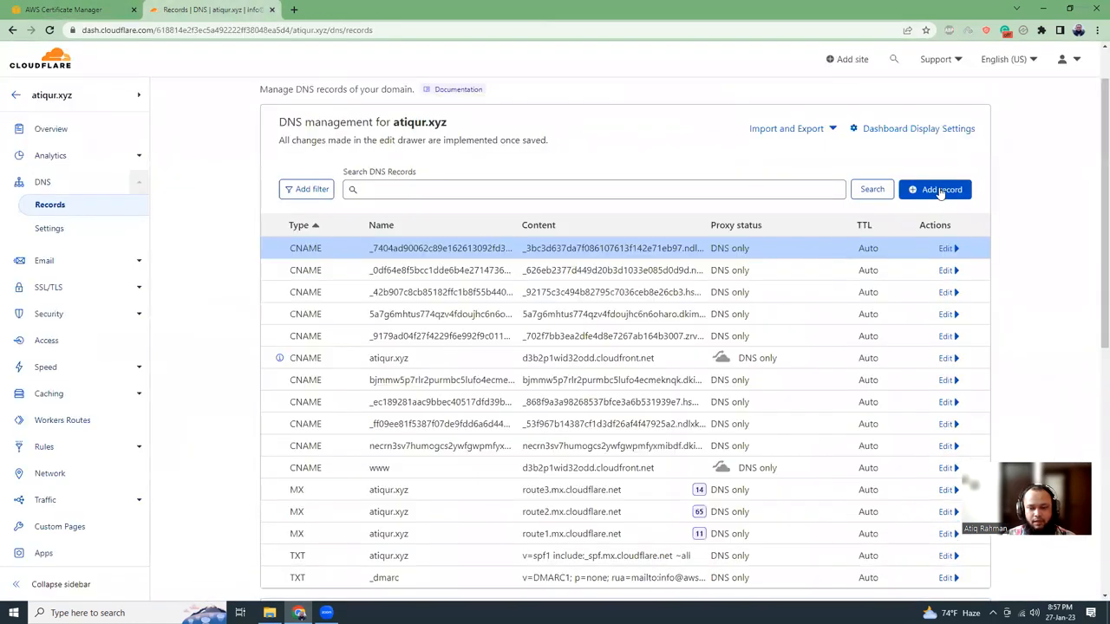
pyautogui.click(934, 189)
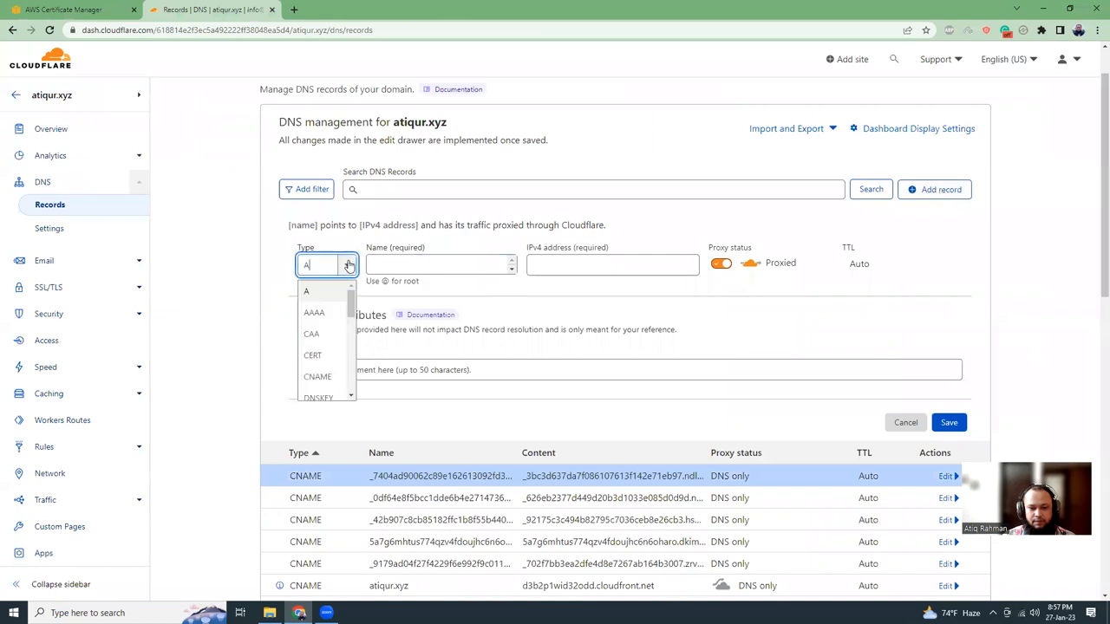
pyautogui.click(317, 376)
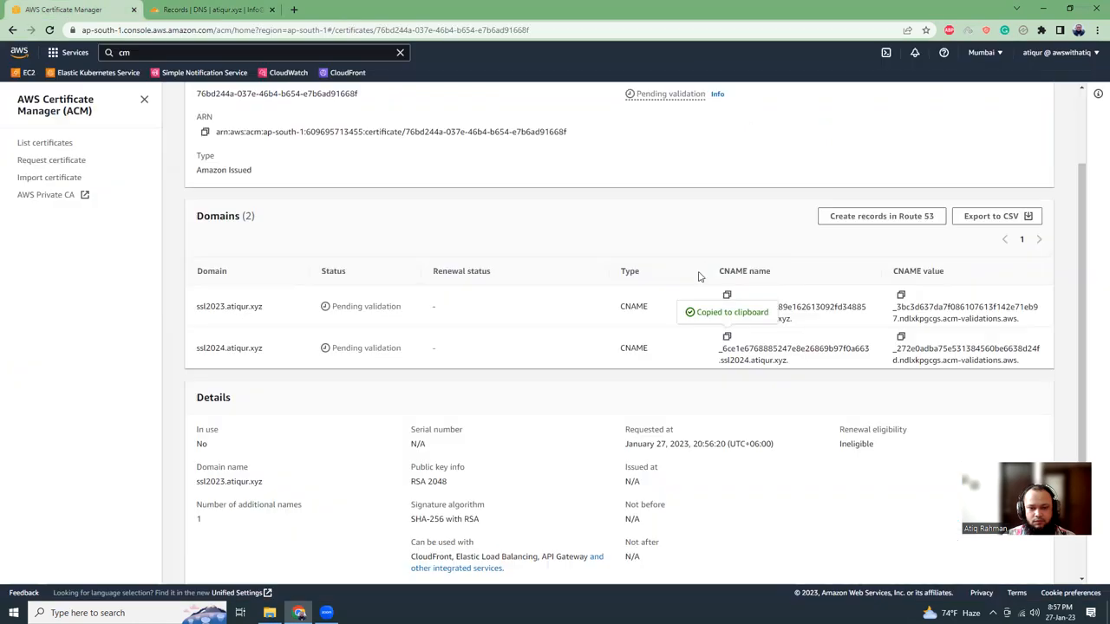
pyautogui.click(902, 295)
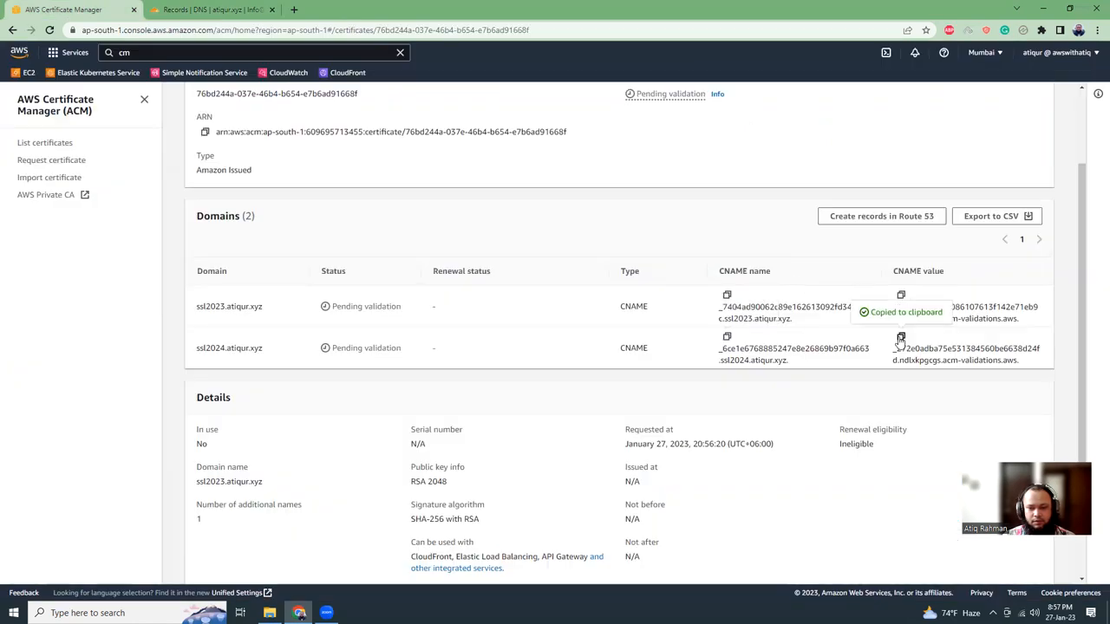
pyautogui.click(212, 11)
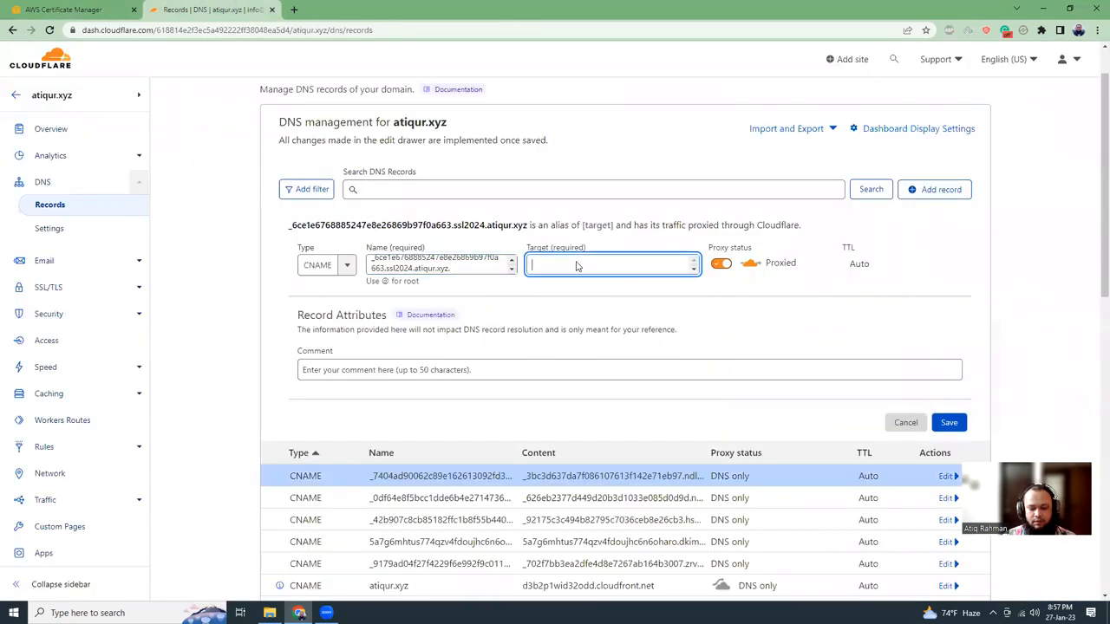
pyautogui.write('_272e0adba75e531384560be6638d24fd.ndlxkpgcgs.acm-validations.aws.')
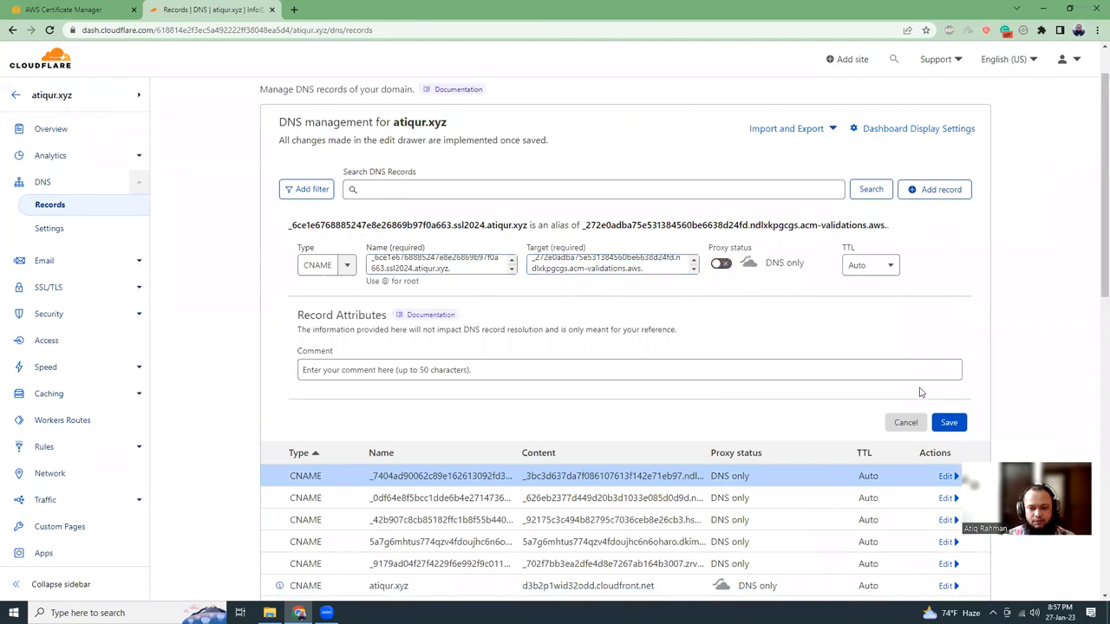
pyautogui.click(948, 423)
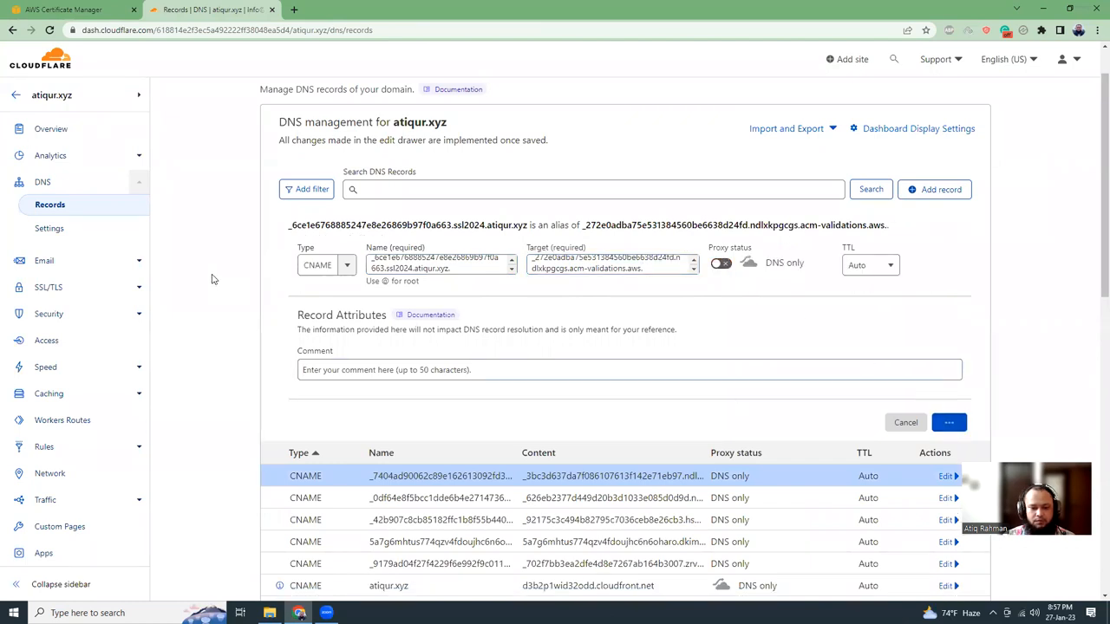
pyautogui.click(906, 423)
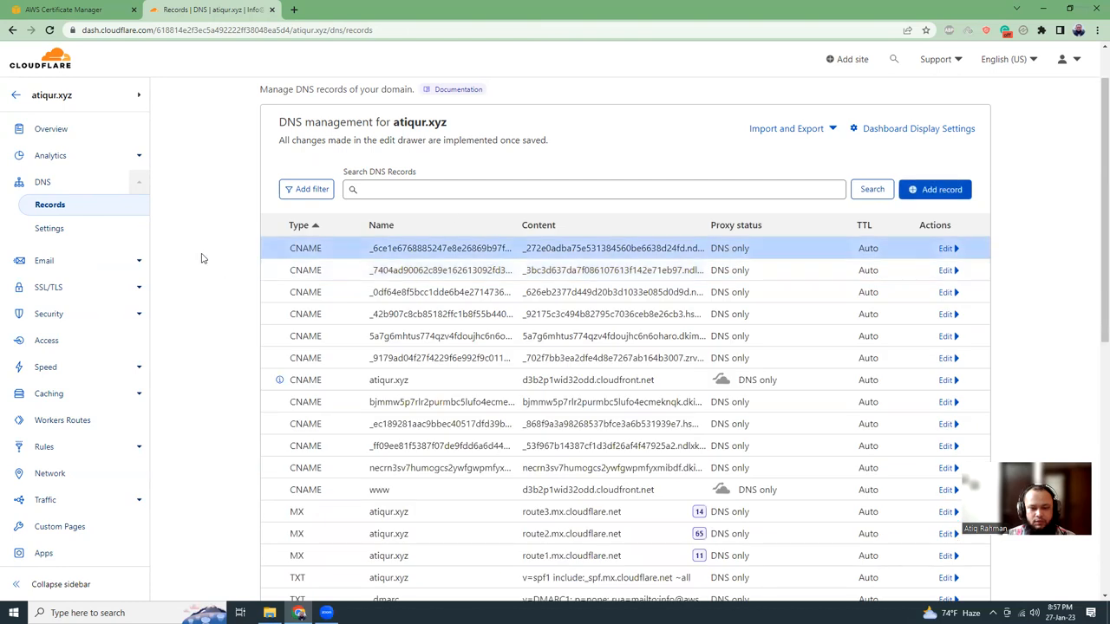
pyautogui.click(65, 10)
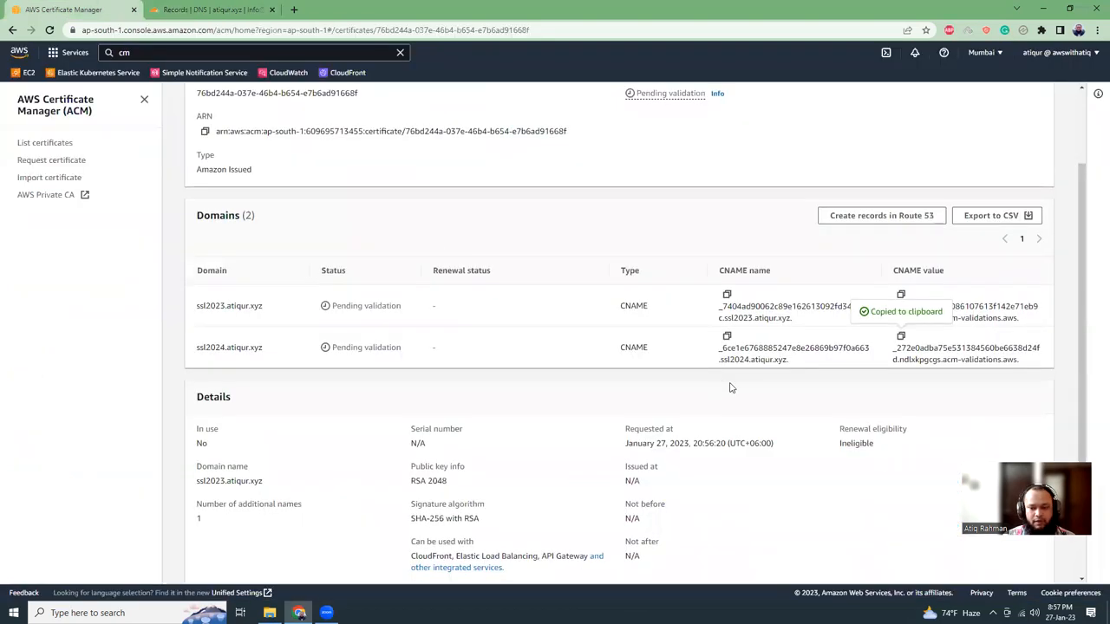
pyautogui.scroll(3)
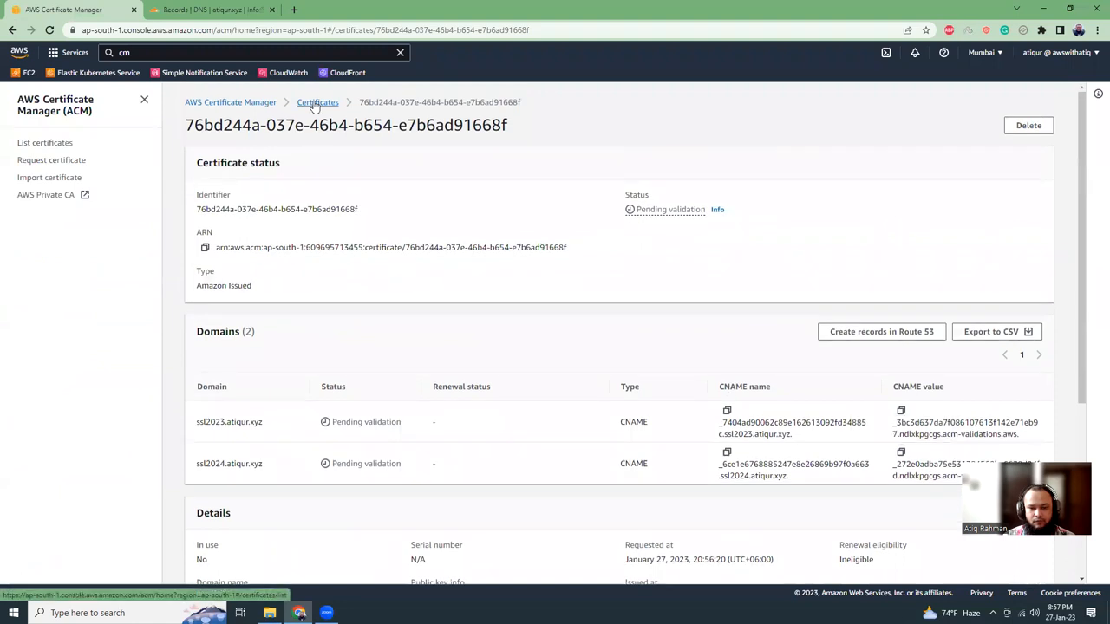
# - Refresh until ssl2023.atiqur.xyz shows validation success and the certificate lists as Issued
pyautogui.click(317, 100)
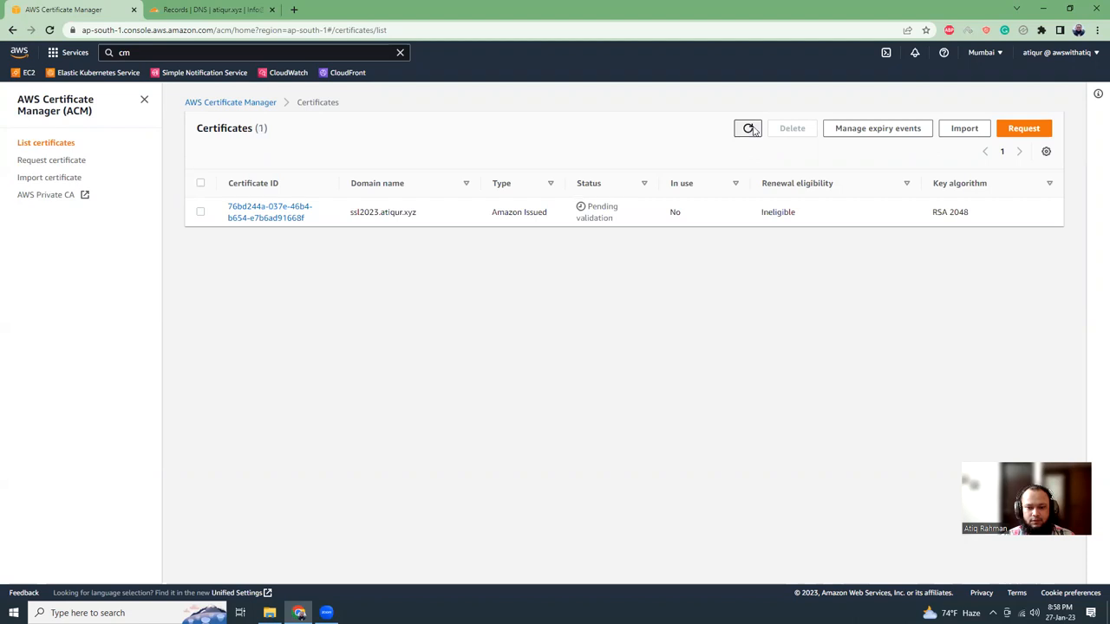
pyautogui.click(270, 212)
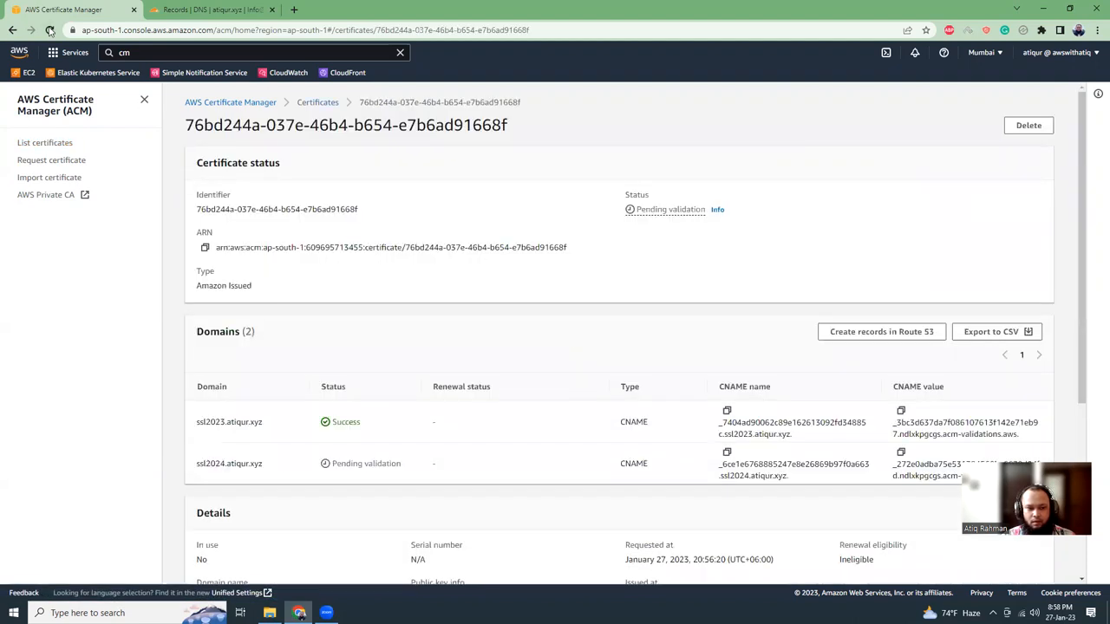
pyautogui.click(48, 30)
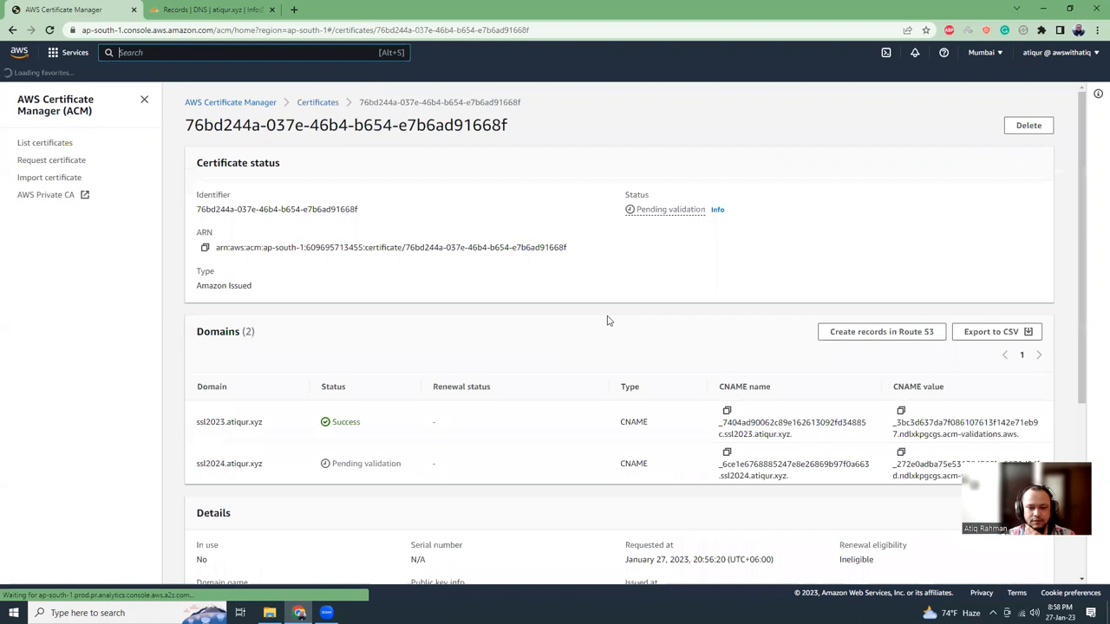
pyautogui.moveTo(656, 326)
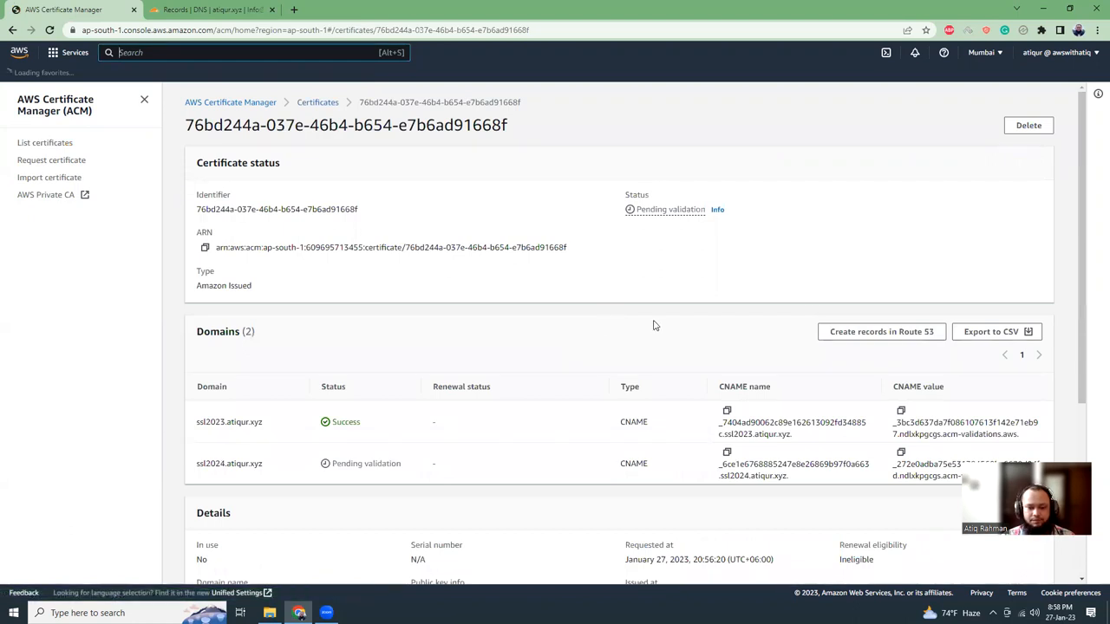
pyautogui.scroll(-3)
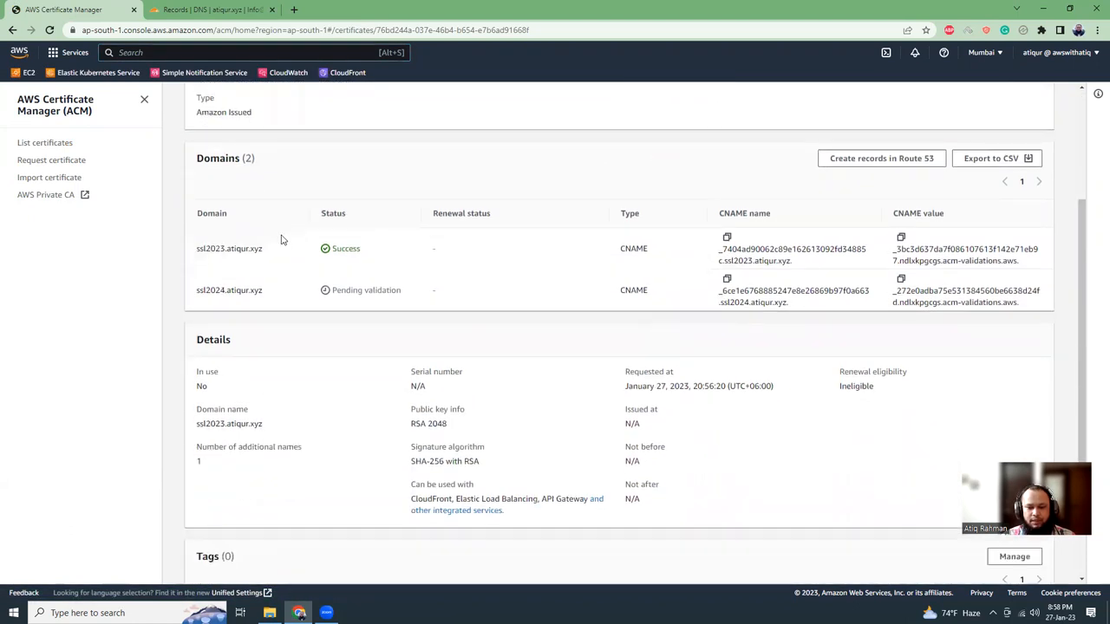
pyautogui.moveTo(368, 251)
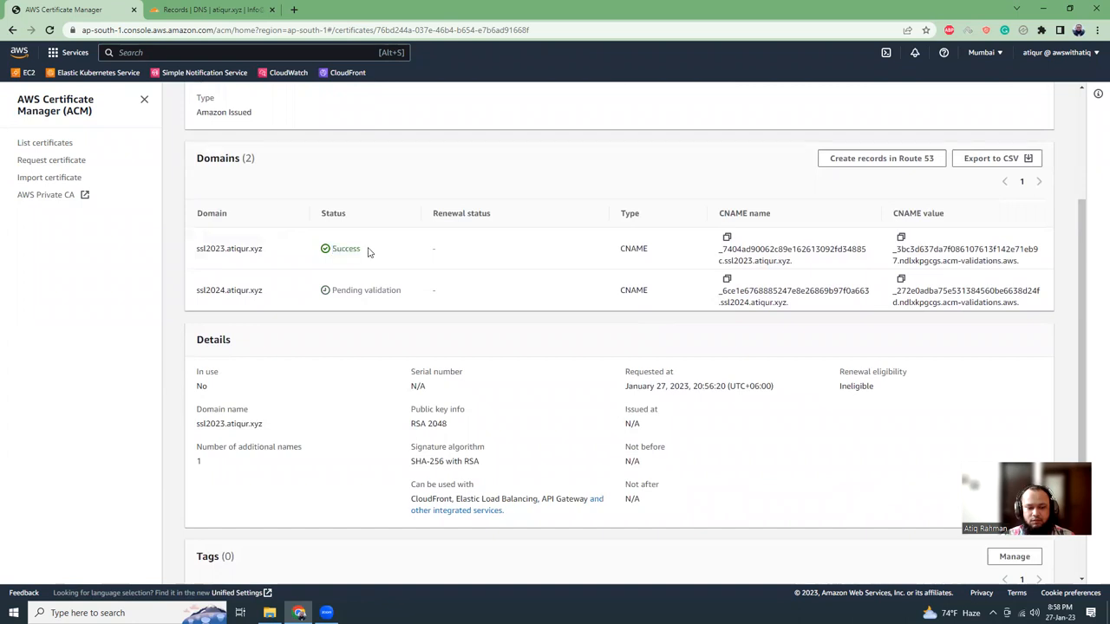
pyautogui.doubleClick(256, 250)
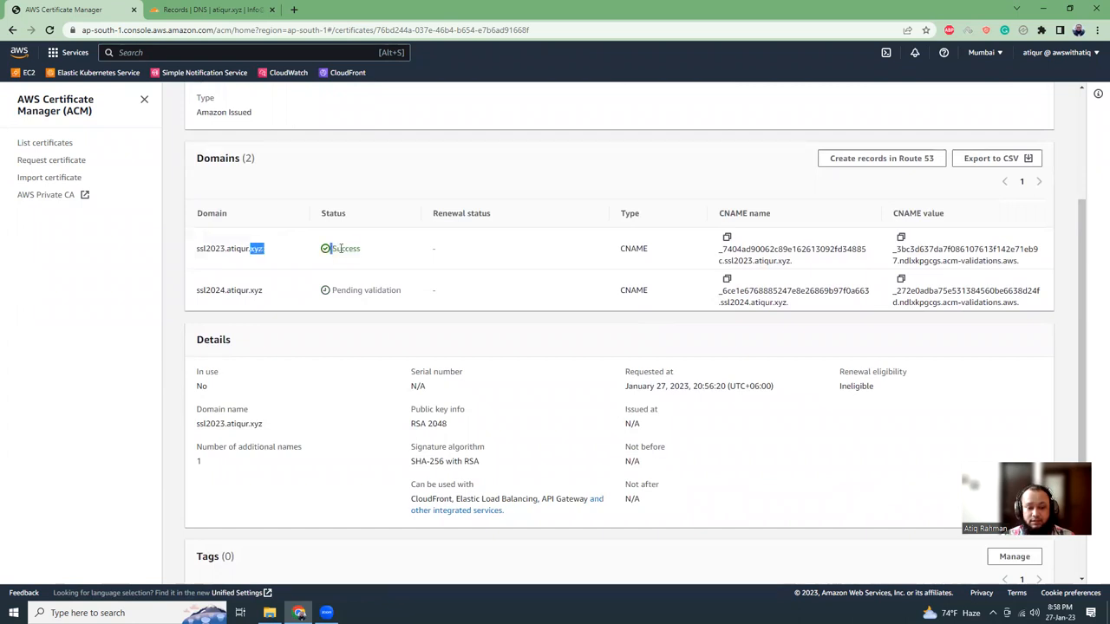
pyautogui.scroll(3)
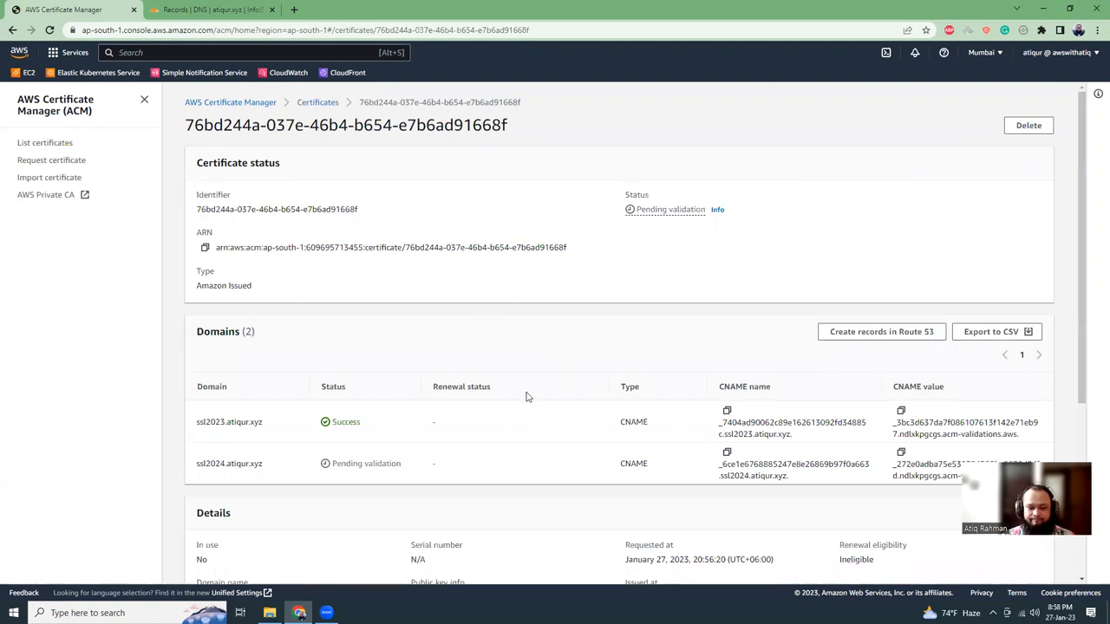
pyautogui.moveTo(633, 444)
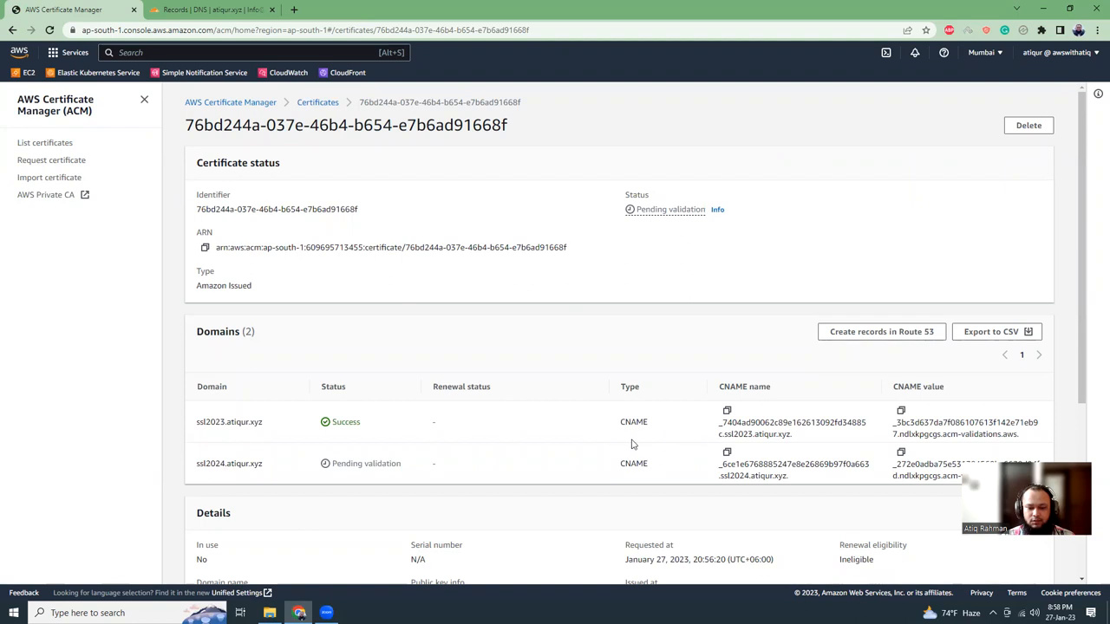
pyautogui.moveTo(500, 437)
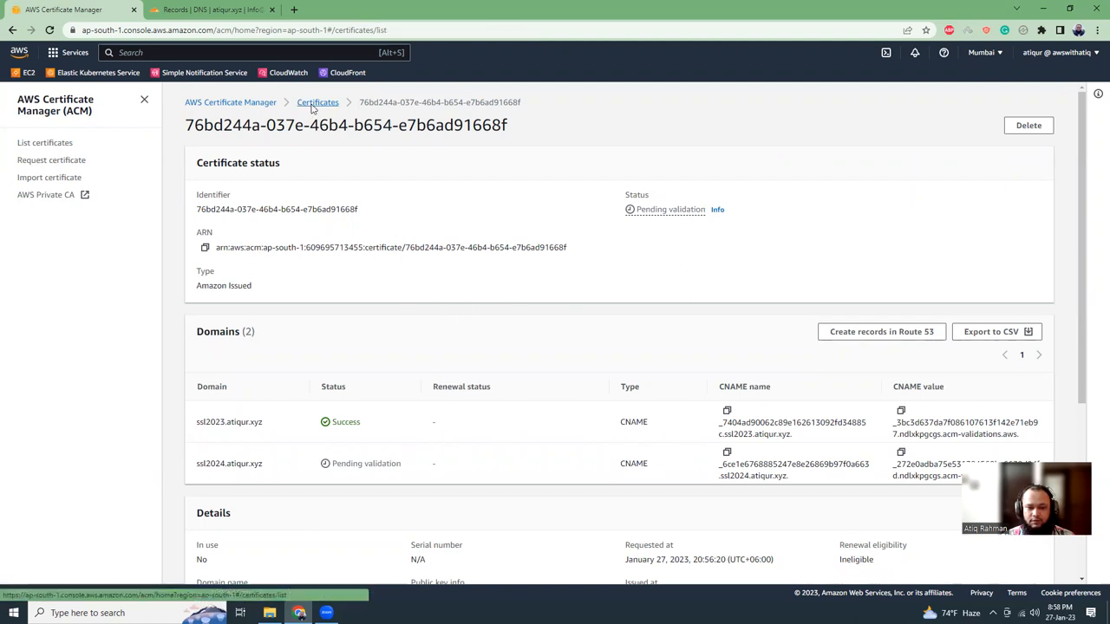
pyautogui.click(318, 101)
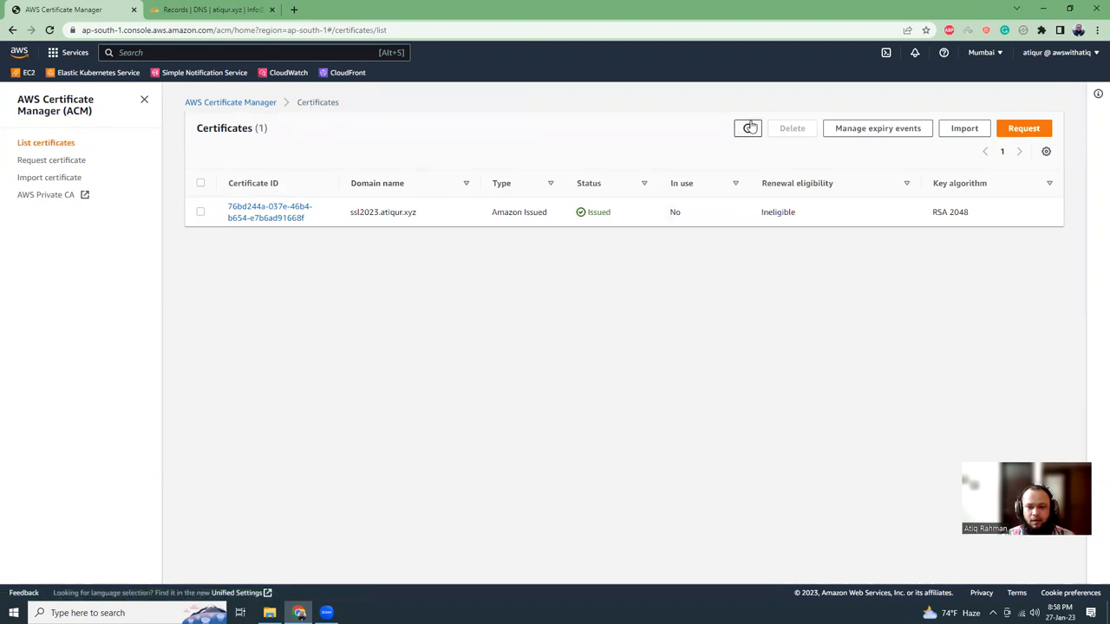
pyautogui.doubleClick(598, 212)
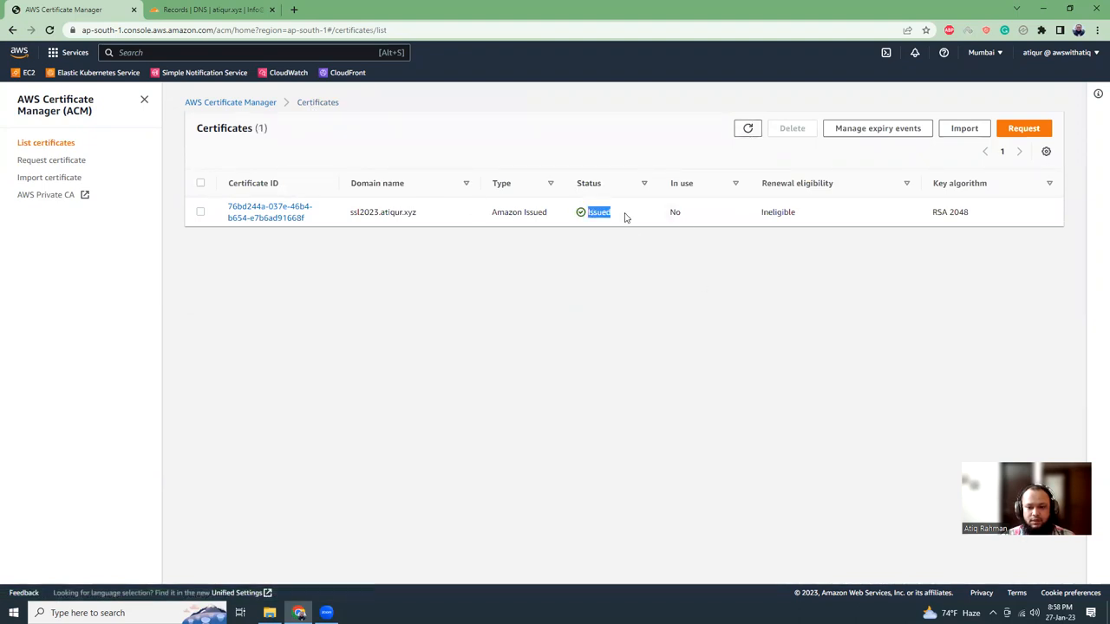
pyautogui.click(268, 211)
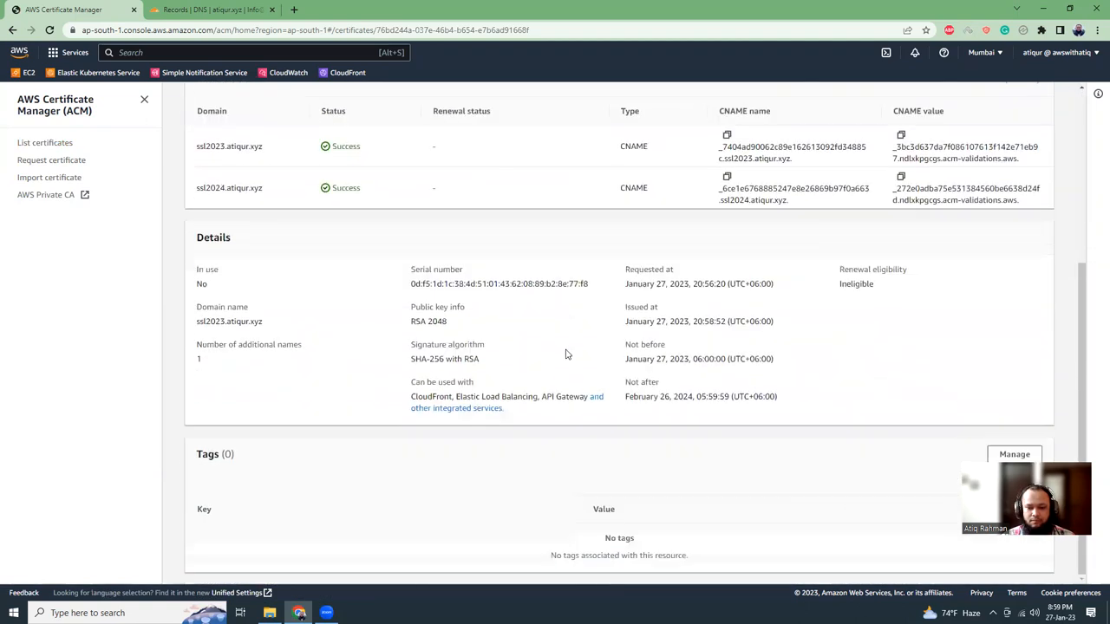
pyautogui.scroll(3)
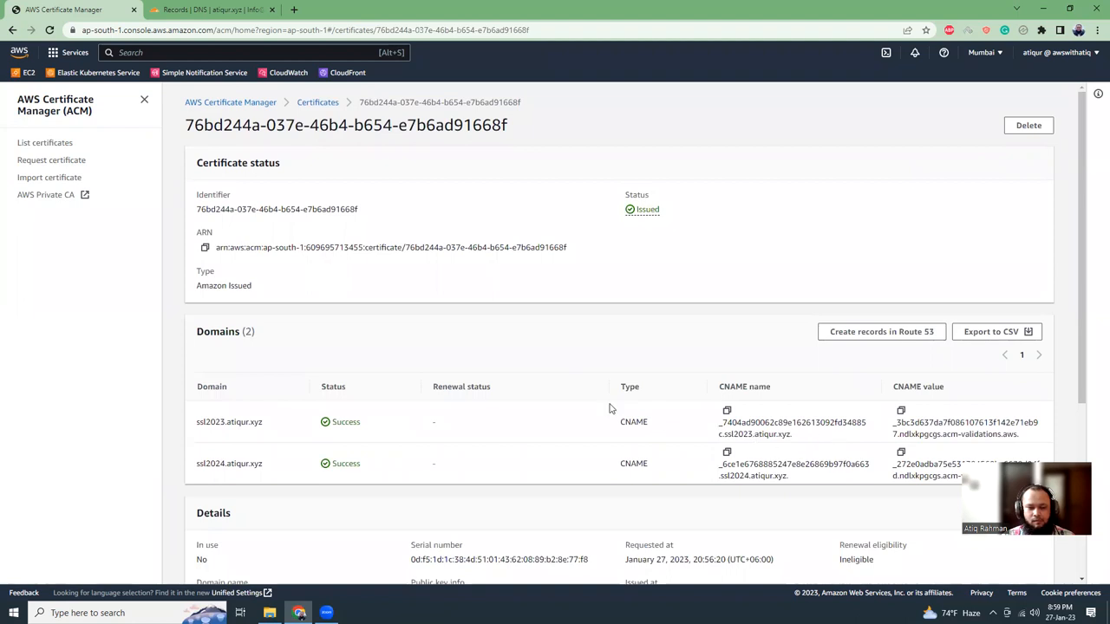
pyautogui.click(318, 100)
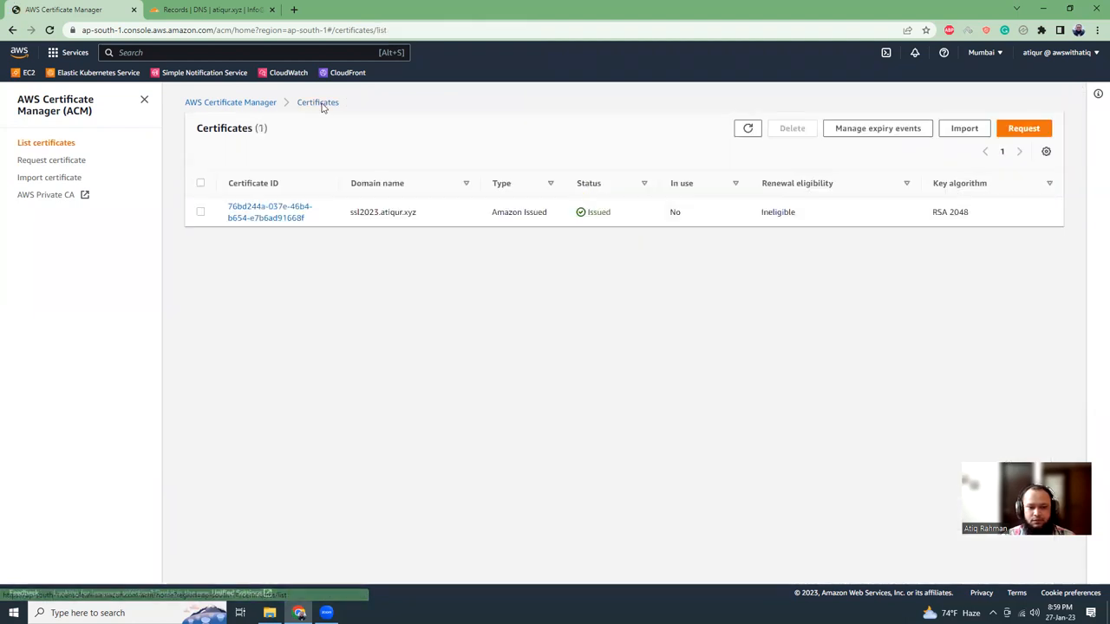
pyautogui.moveTo(399, 309)
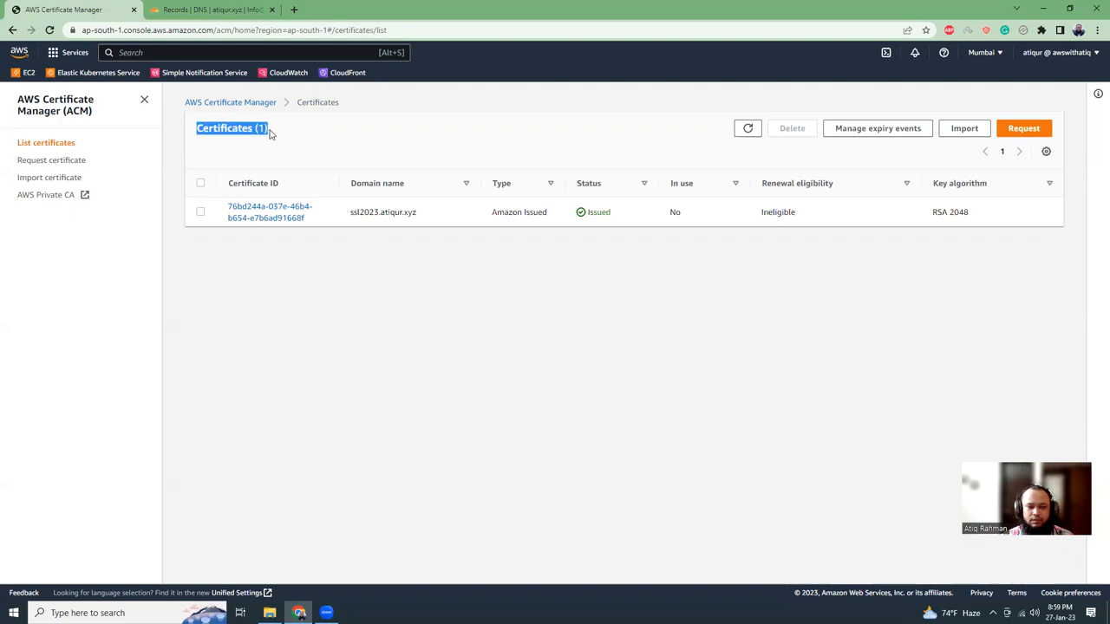
pyautogui.moveTo(396, 326)
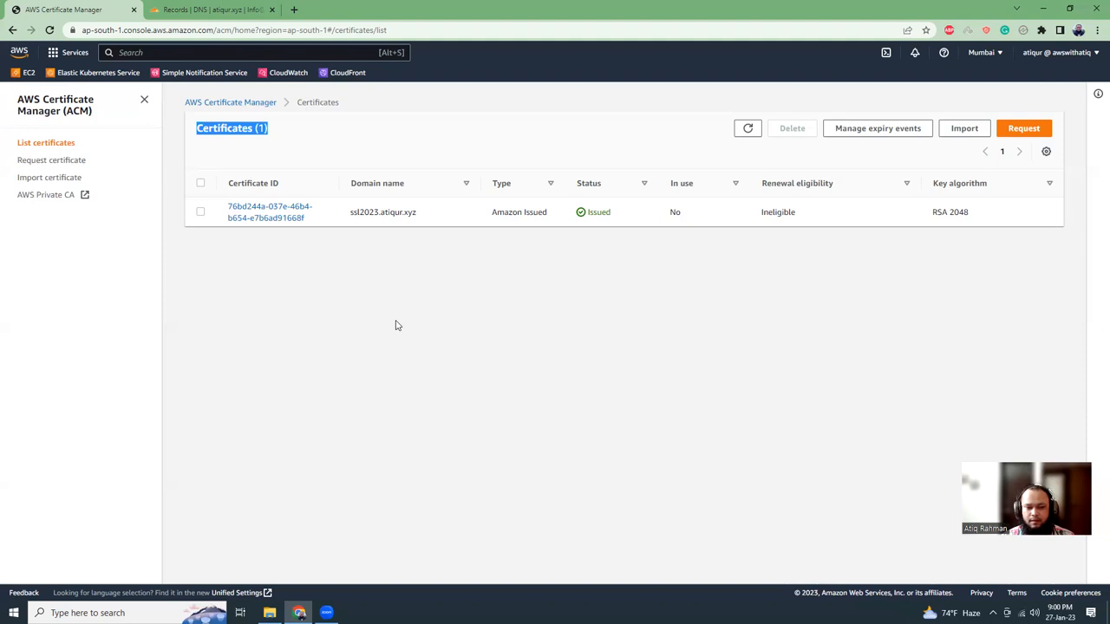
pyautogui.moveTo(387, 285)
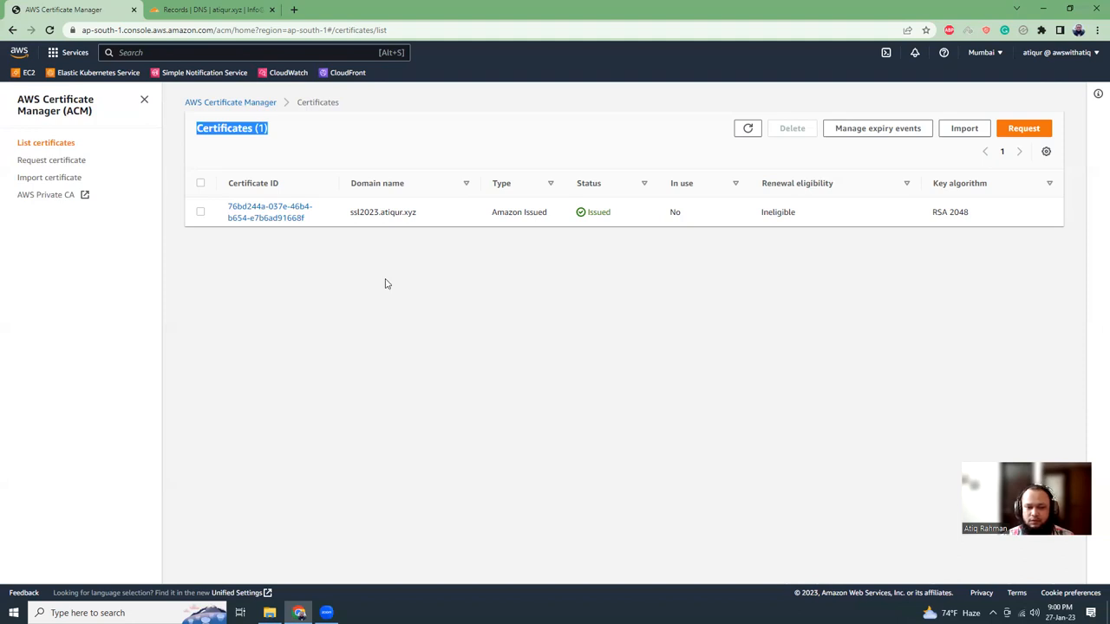
pyautogui.moveTo(288, 239)
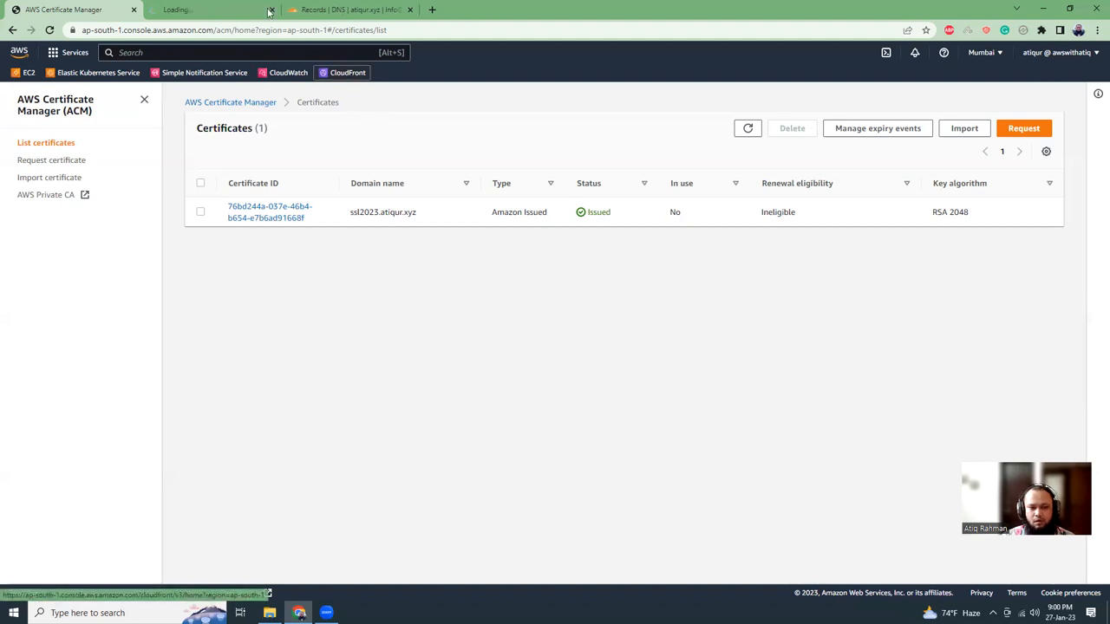
# - View the atiqur.xyz site's padlock details showing an Amazon-issued certificate valid until February 2024
pyautogui.click(208, 10)
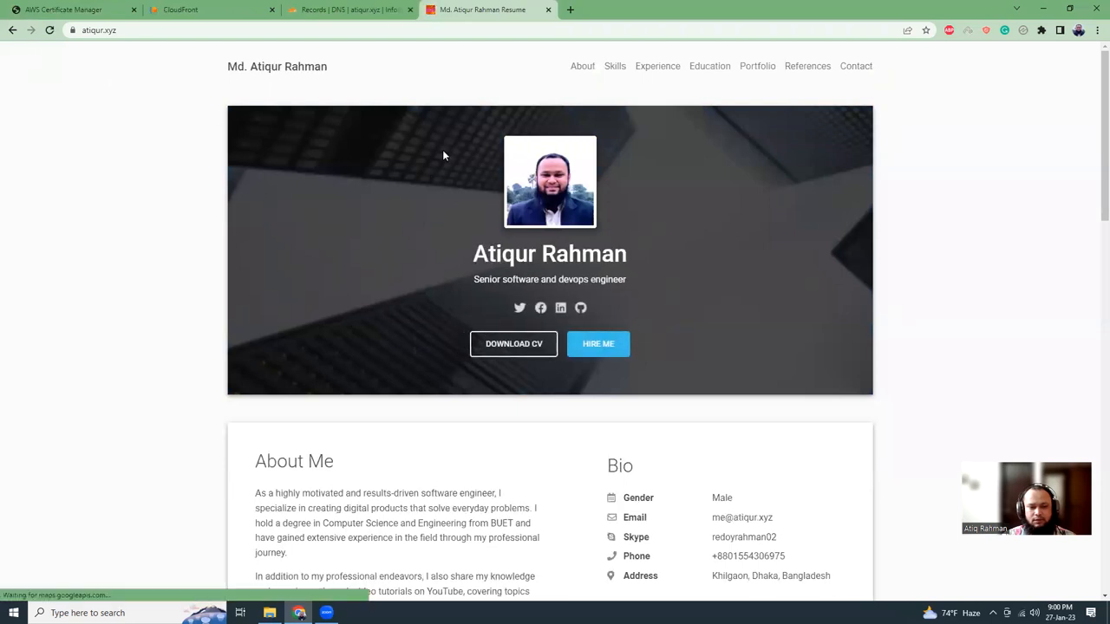
pyautogui.scroll(-3)
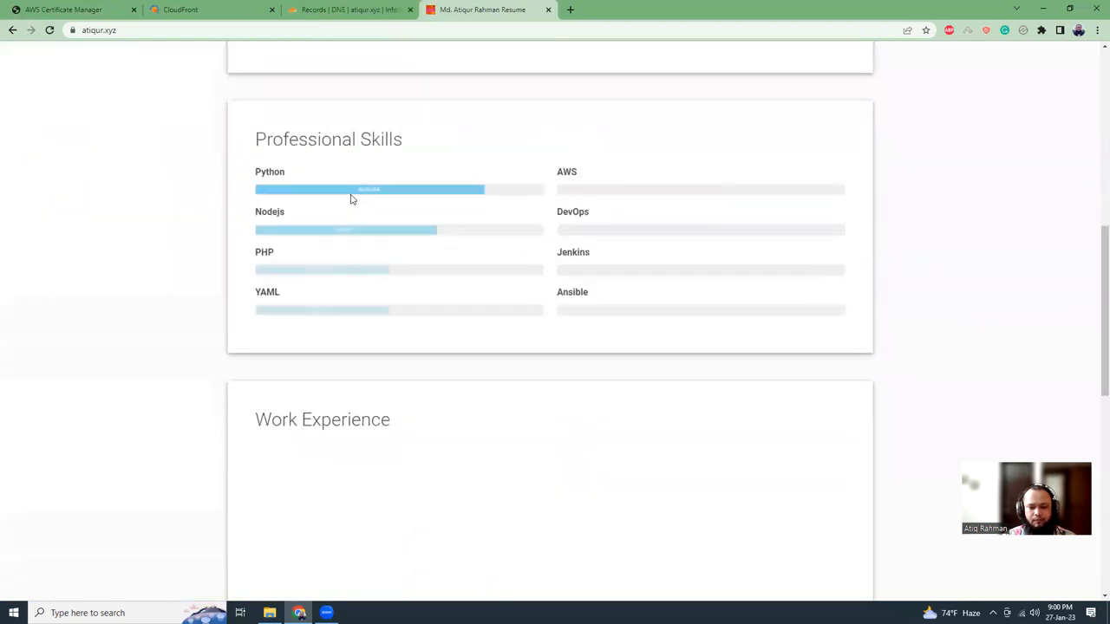
pyautogui.scroll(-3)
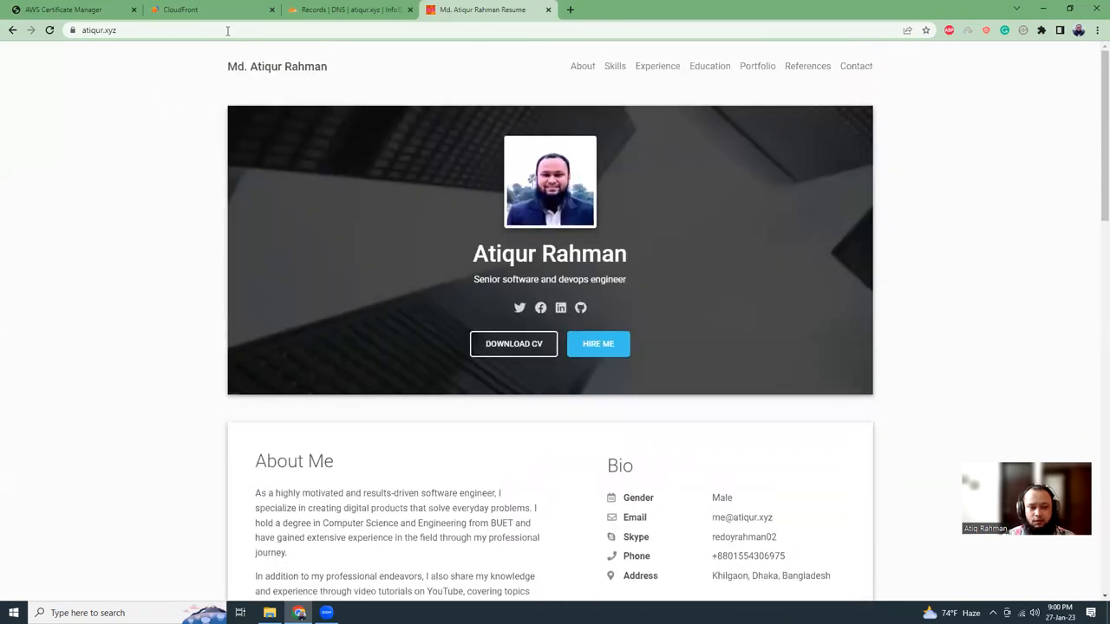
pyautogui.moveTo(212, 10)
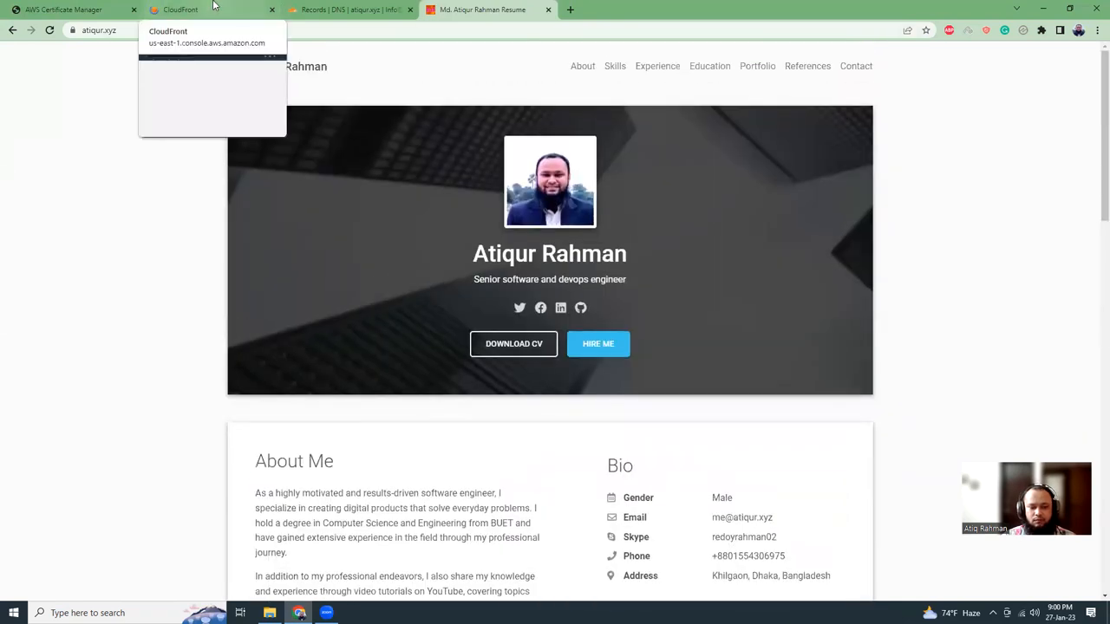
pyautogui.click(73, 31)
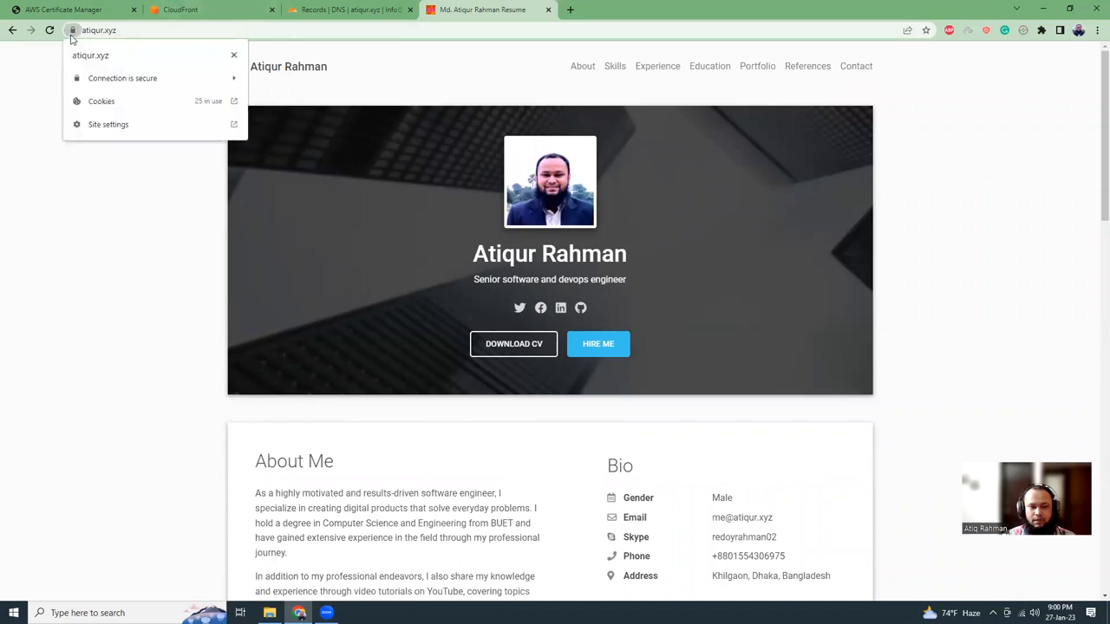
pyautogui.click(122, 79)
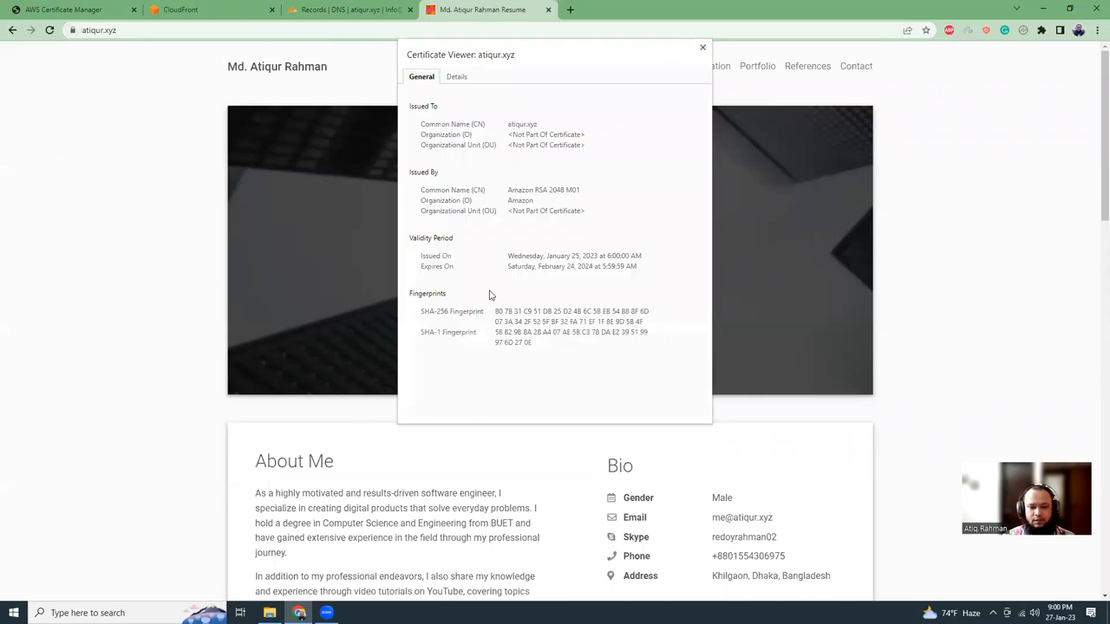
pyautogui.moveTo(679, 107)
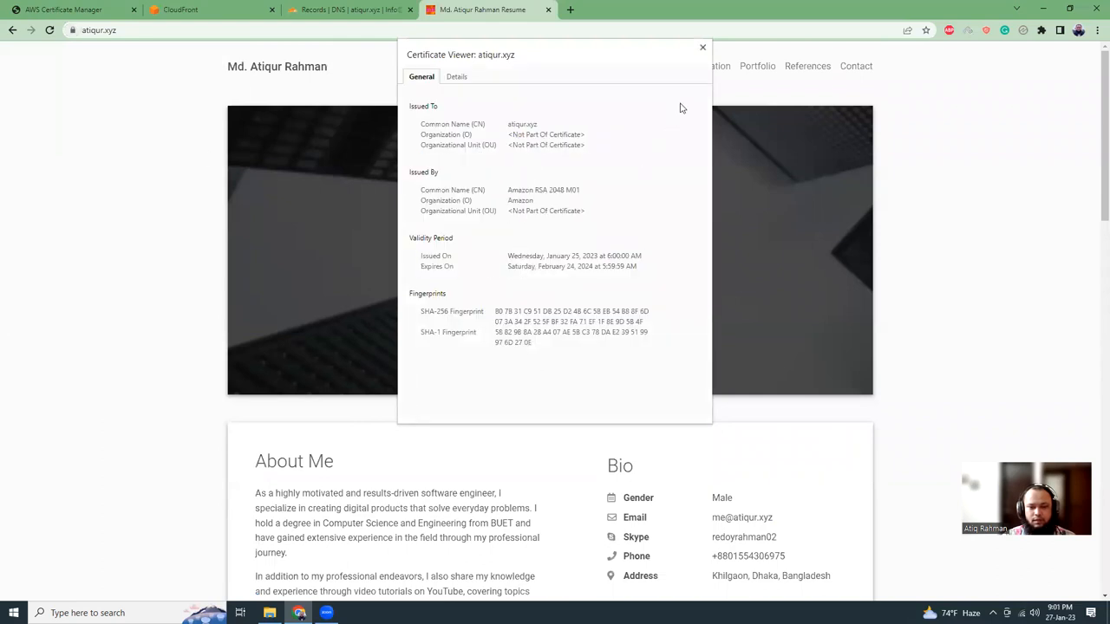
pyautogui.click(180, 11)
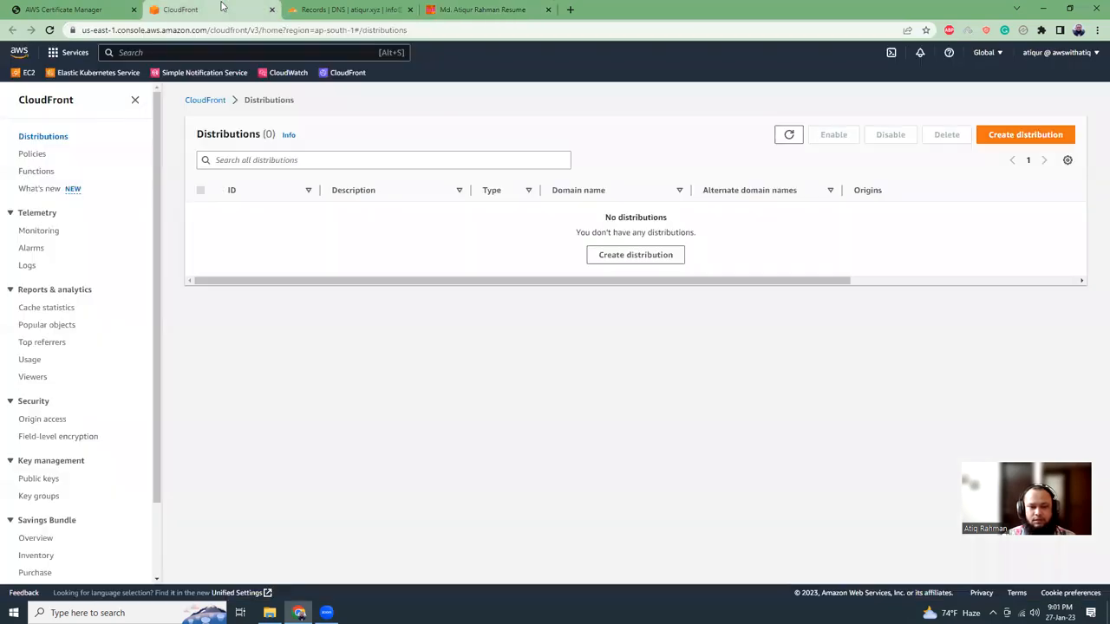
# - Show distribution E2LVS3PLRDMPPV's settings with atiqur.xyz alternate domains and the atiqur.xyz custom SSL certificate
pyautogui.click(779, 136)
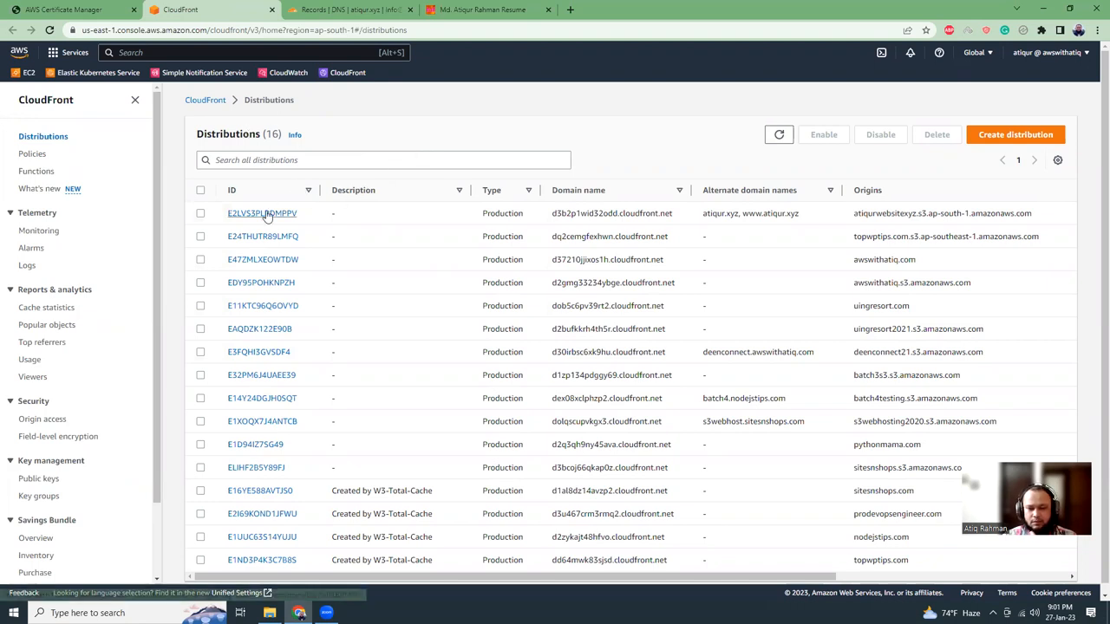
pyautogui.click(260, 212)
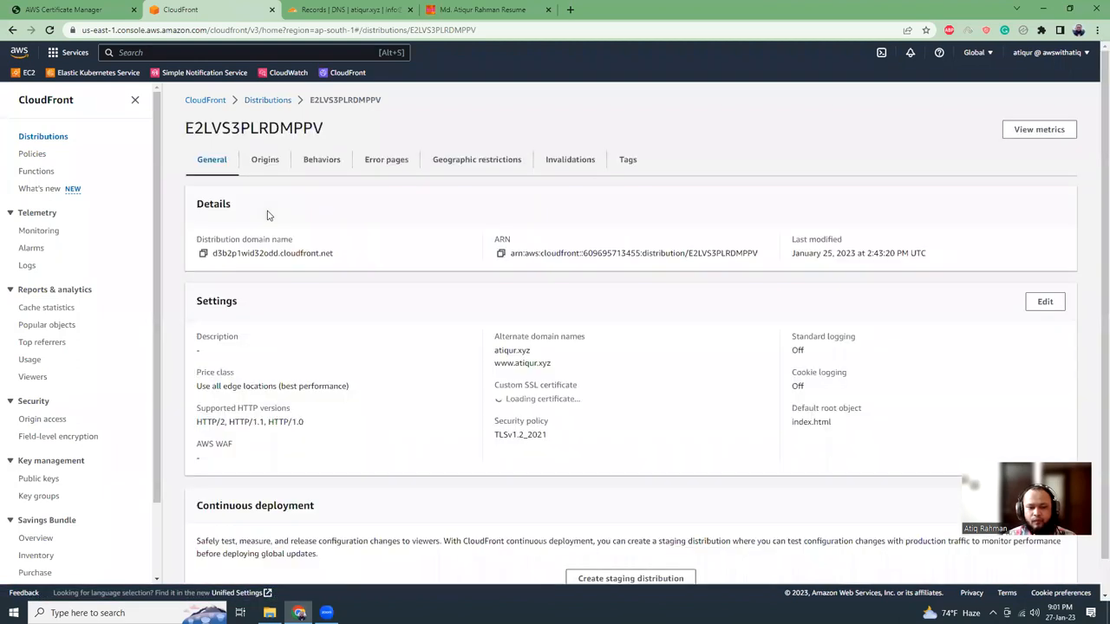
pyautogui.moveTo(347, 256)
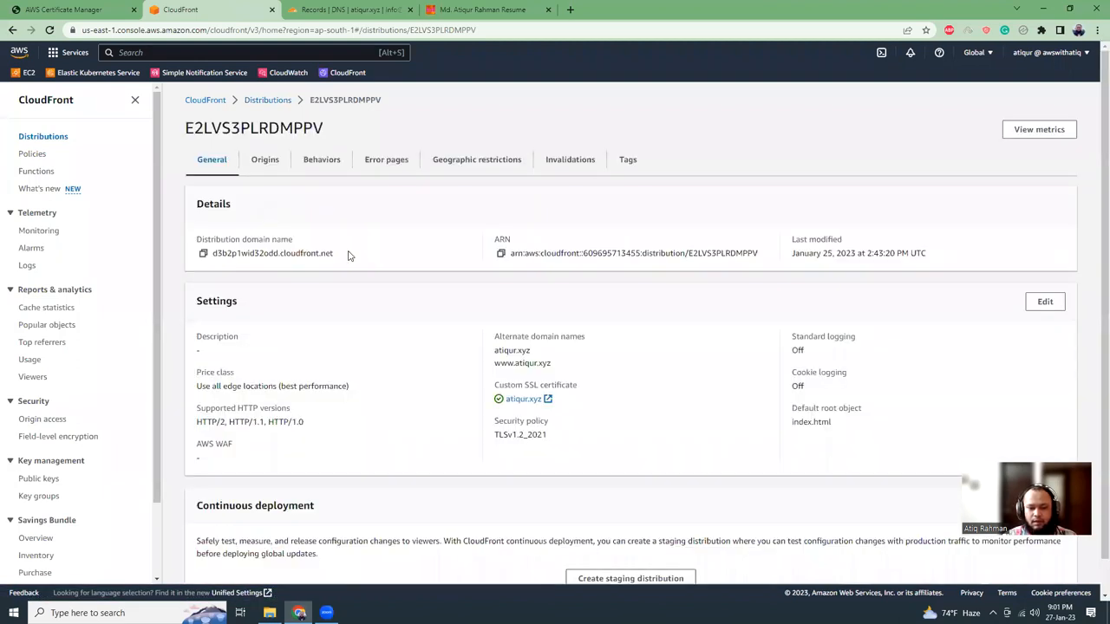
pyautogui.scroll(-3)
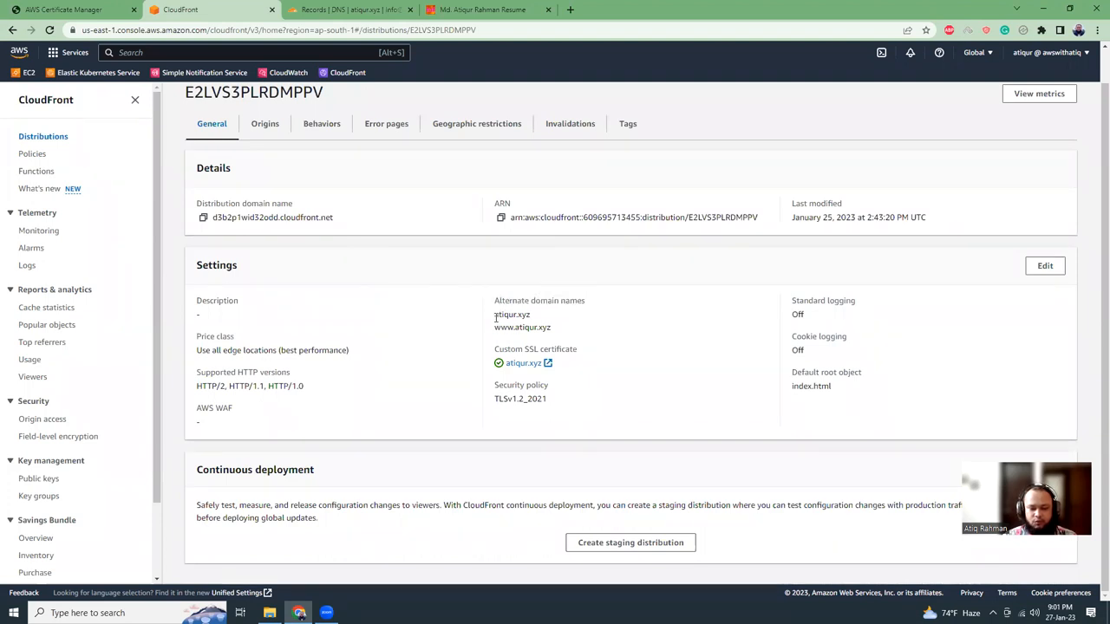
pyautogui.doubleClick(512, 313)
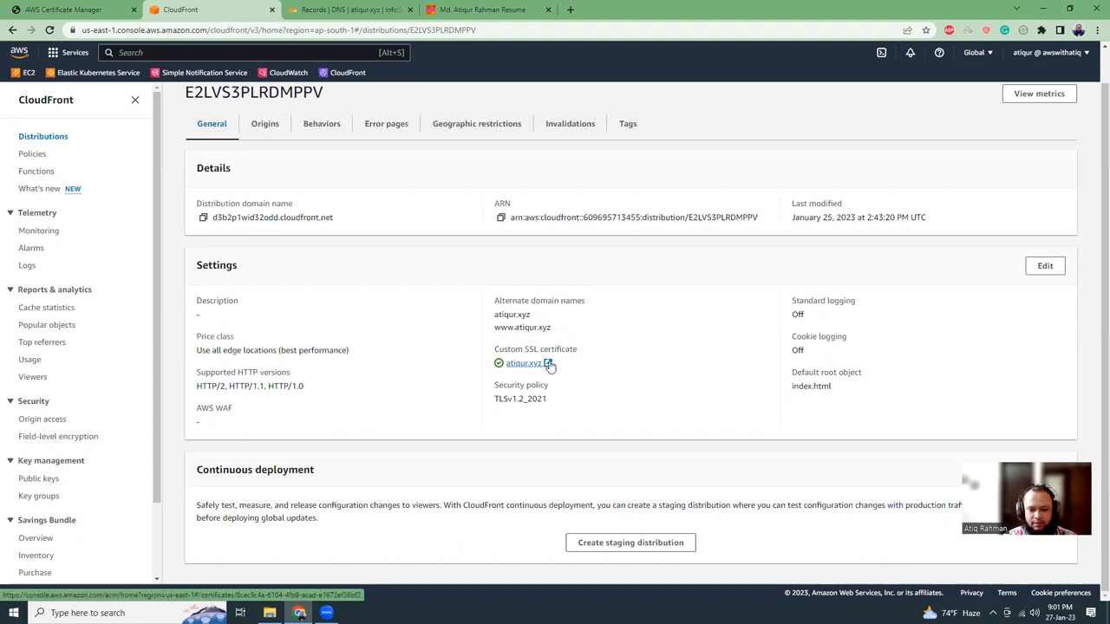
pyautogui.click(1044, 265)
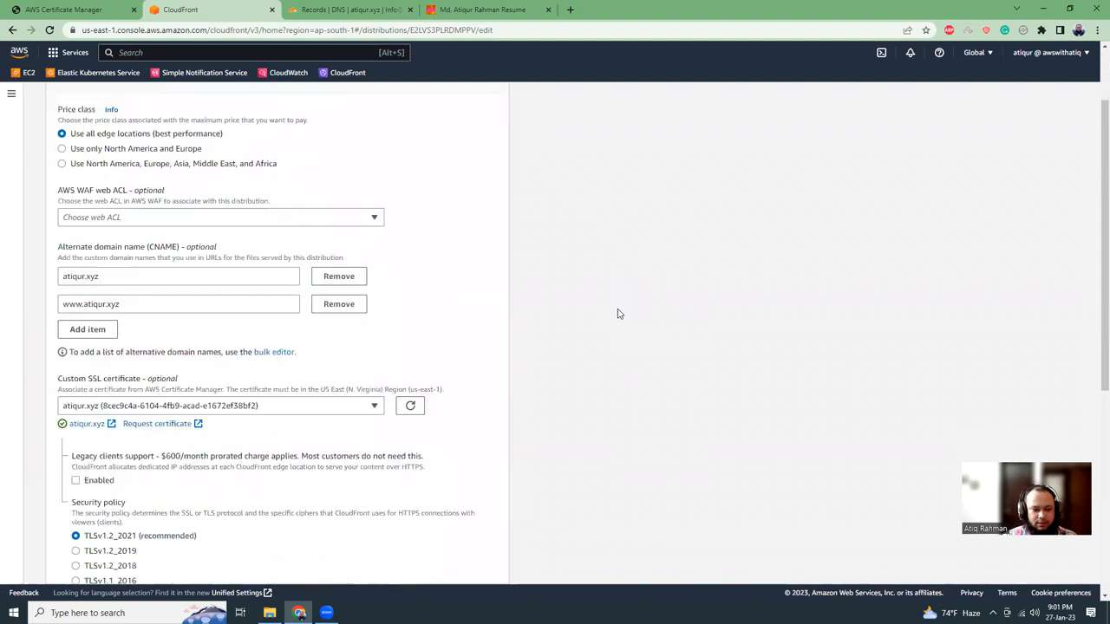
pyautogui.scroll(-3)
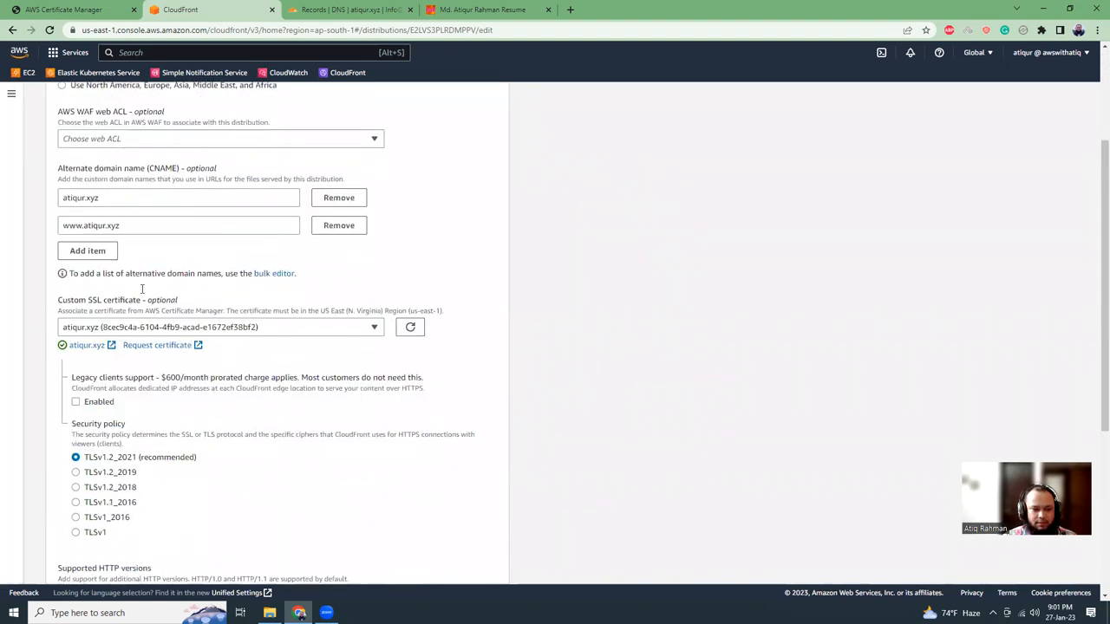